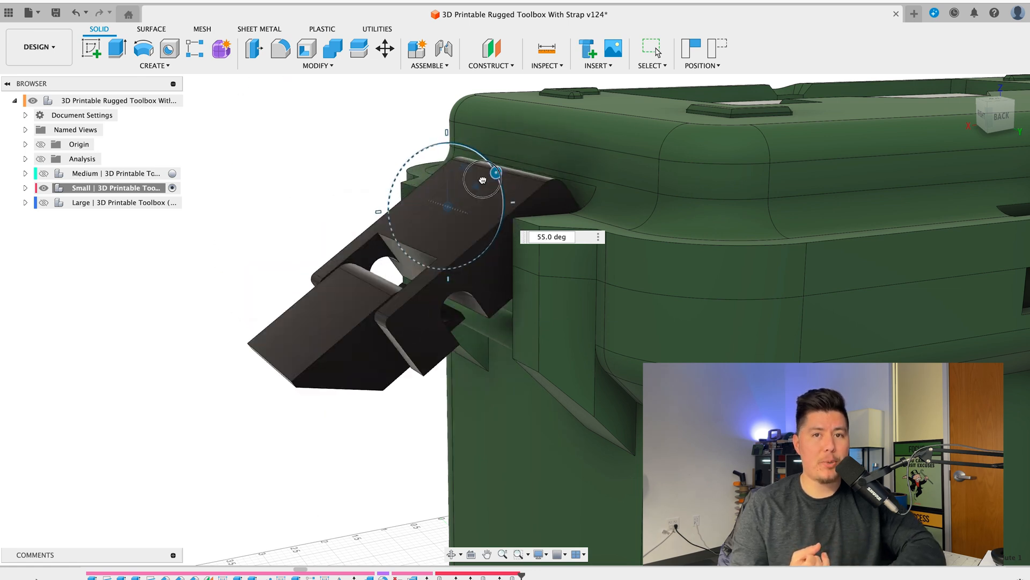
Step: Switch the toolbox design to the Render workspace and start the in-canvas render
{"action": "left_click", "coordinate": [38, 46]}
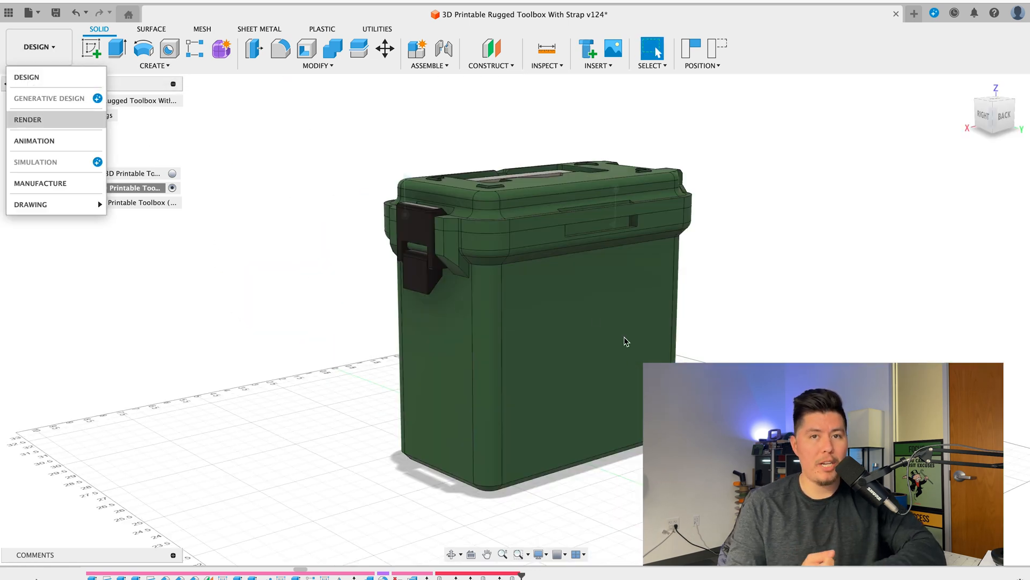
{"action": "left_click", "coordinate": [28, 120]}
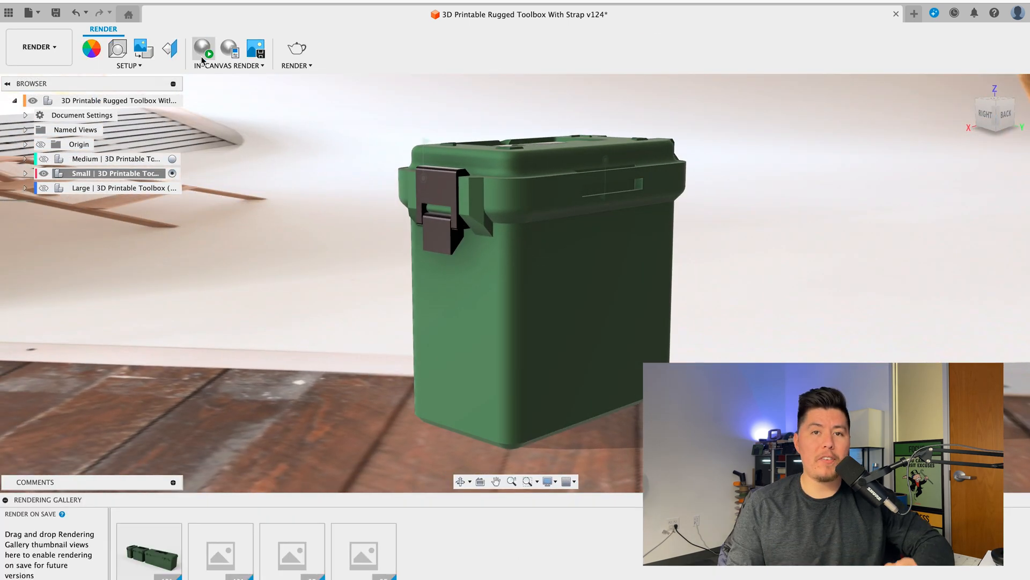
{"action": "left_click", "coordinate": [203, 49]}
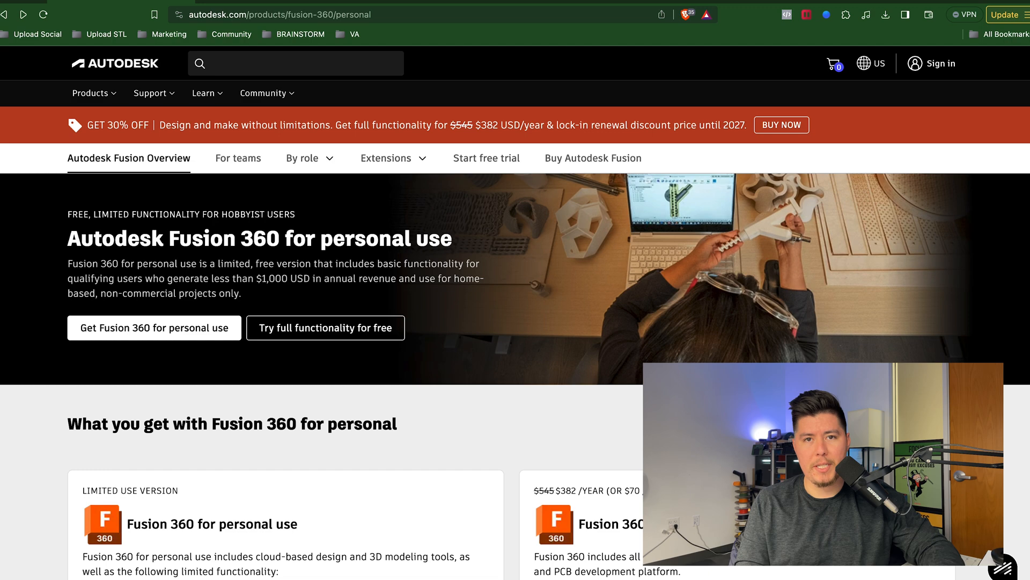
{"action": "scroll", "scroll_direction": "down", "scroll_amount": 3}
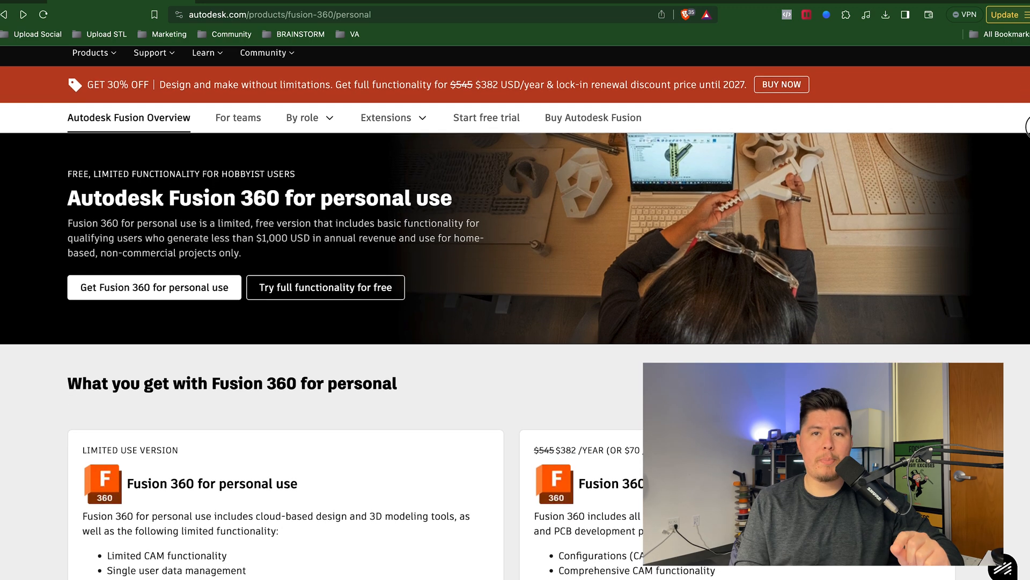
{"action": "scroll", "scroll_direction": "down", "scroll_amount": 3}
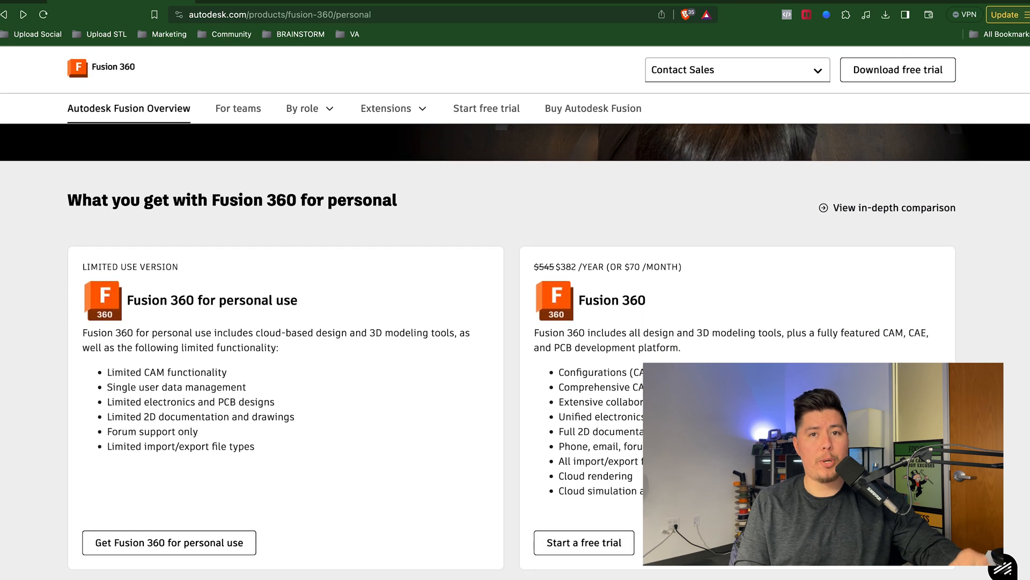
{"action": "scroll", "scroll_direction": "down", "scroll_amount": 3}
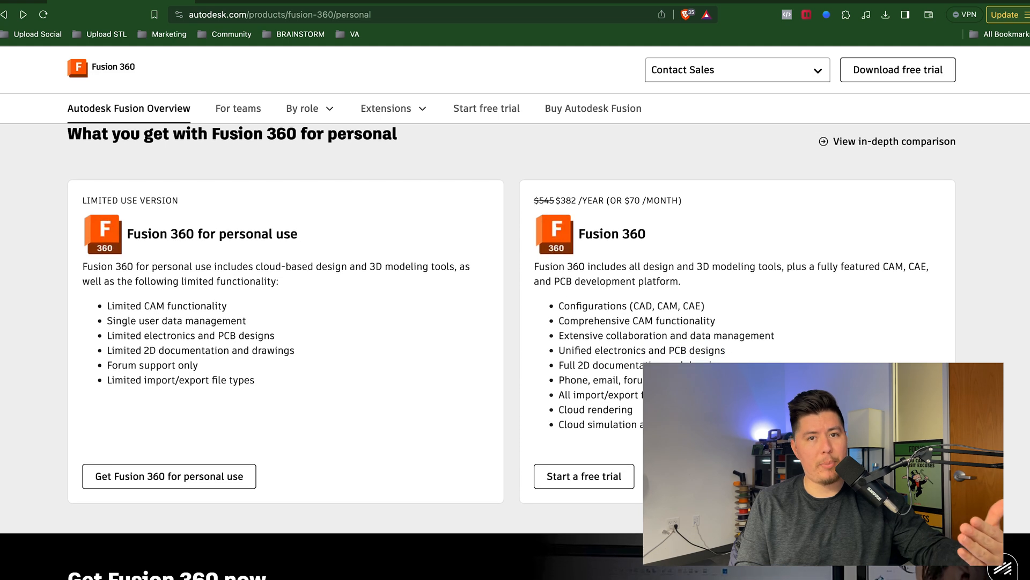
{"action": "scroll", "scroll_direction": "down", "scroll_amount": 3}
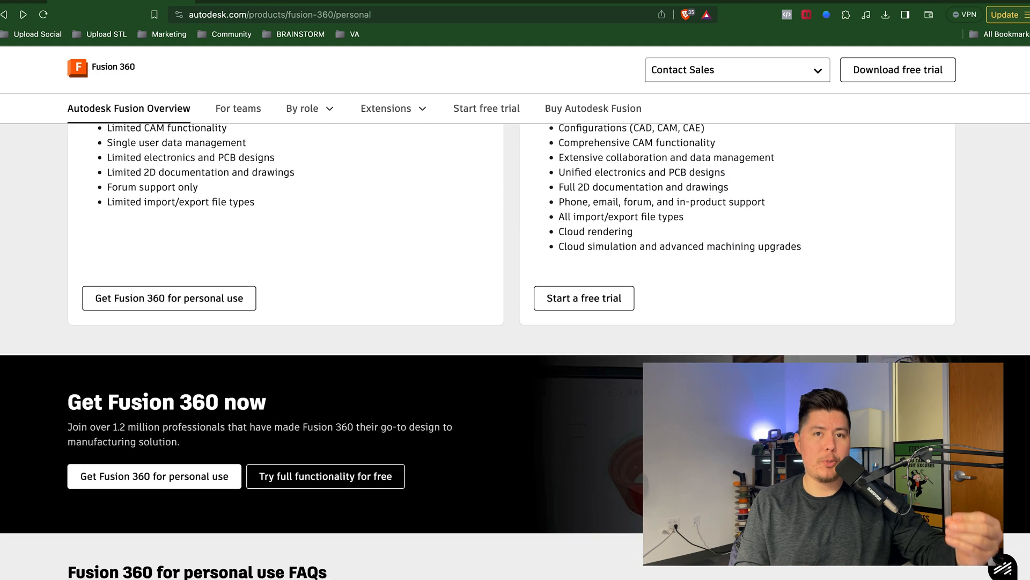
{"action": "scroll", "scroll_direction": "down", "scroll_amount": 3}
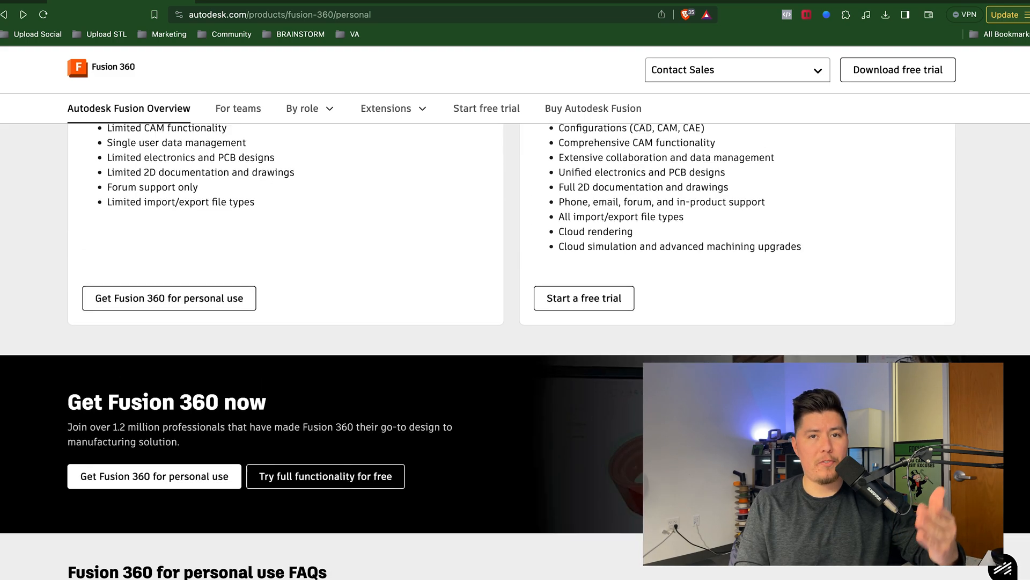
{"action": "scroll", "scroll_direction": "up", "scroll_amount": 3}
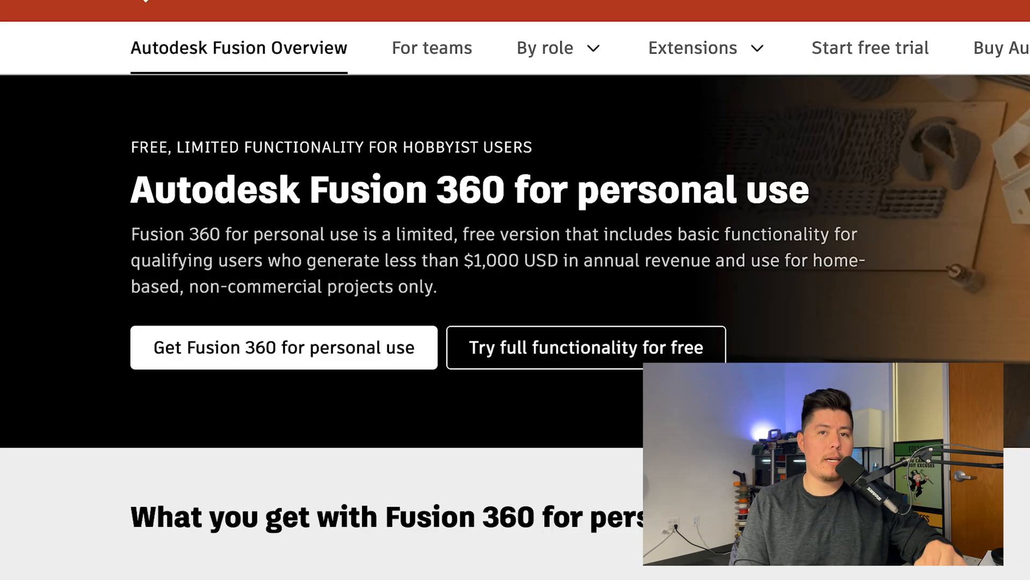
{"action": "mouse_move", "coordinate": [891, 138]}
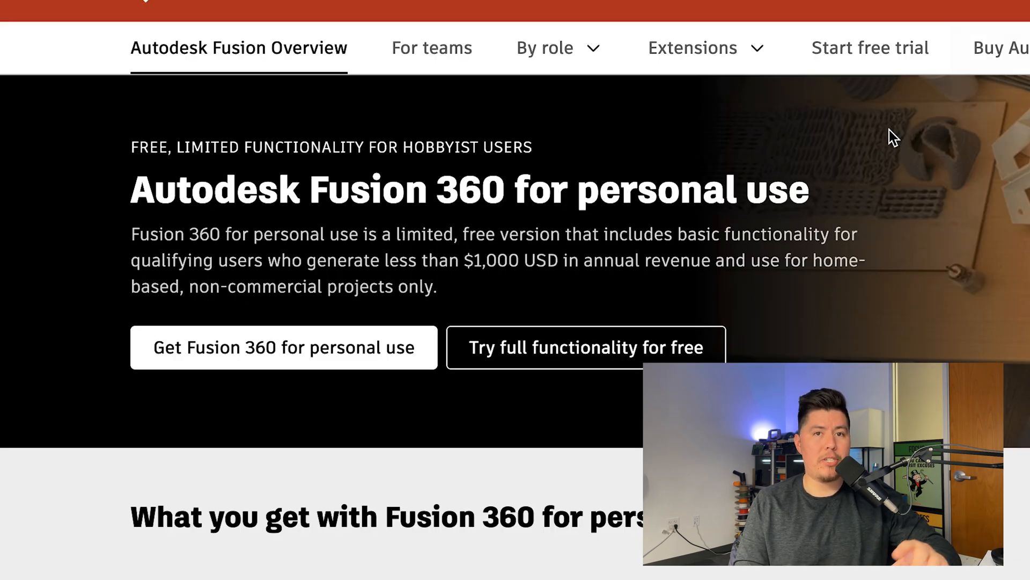
{"action": "mouse_move", "coordinate": [269, 375]}
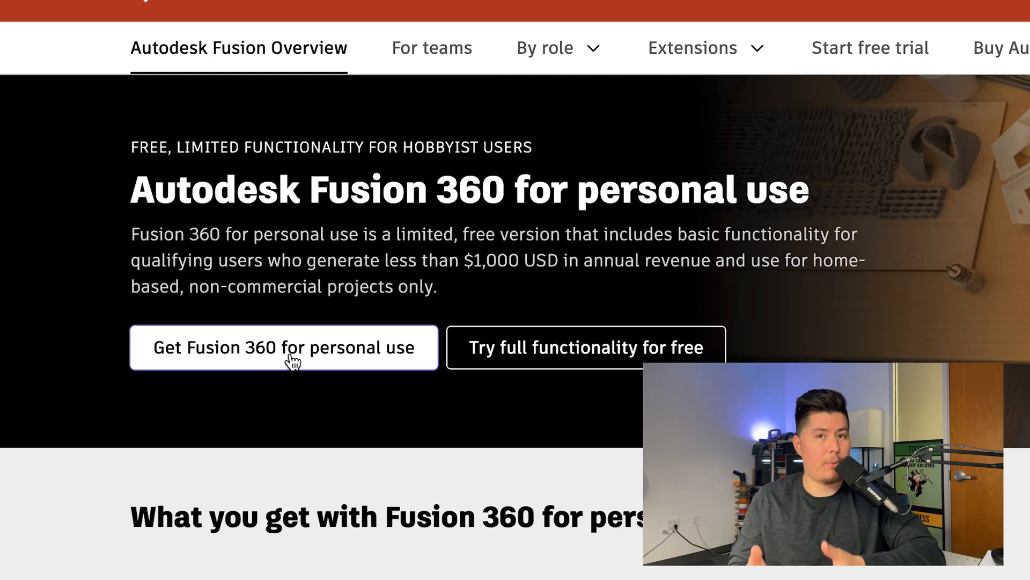
{"action": "mouse_move", "coordinate": [521, 31]}
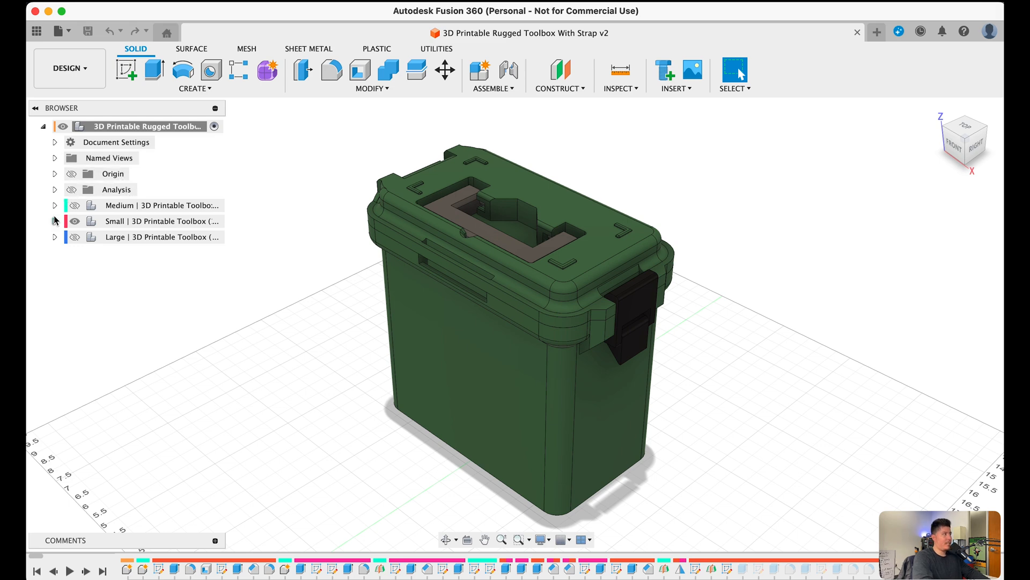
Step: Expand and select the Small component to show its box, top, clasps and logo
{"action": "left_click", "coordinate": [55, 220]}
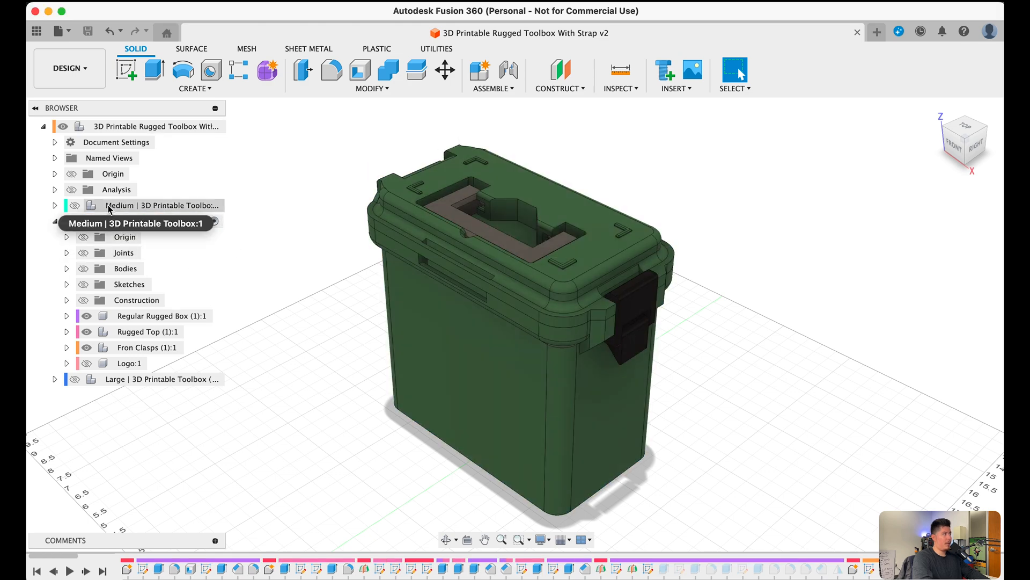
{"action": "left_click", "coordinate": [155, 221]}
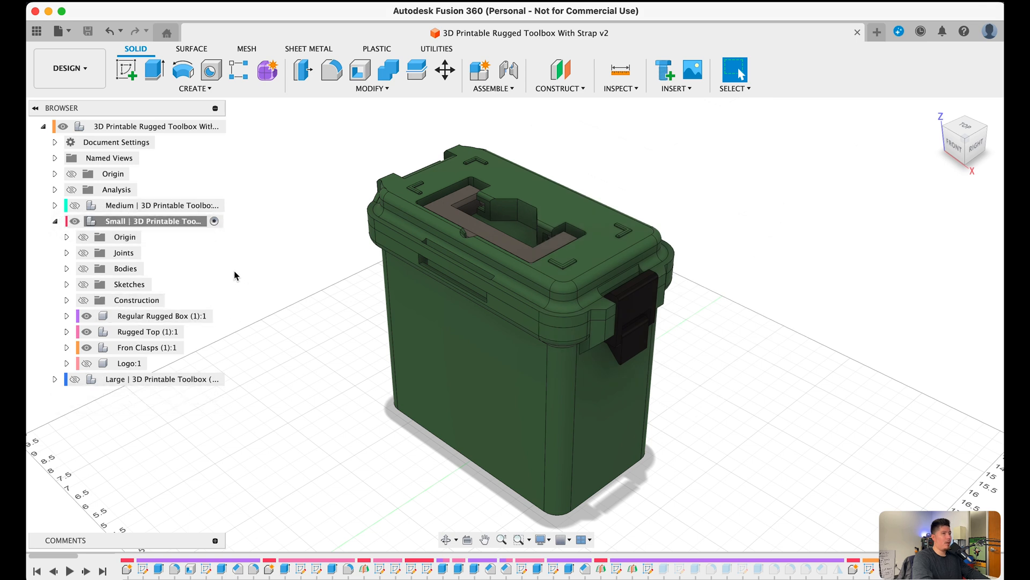
{"action": "mouse_move", "coordinate": [268, 71]}
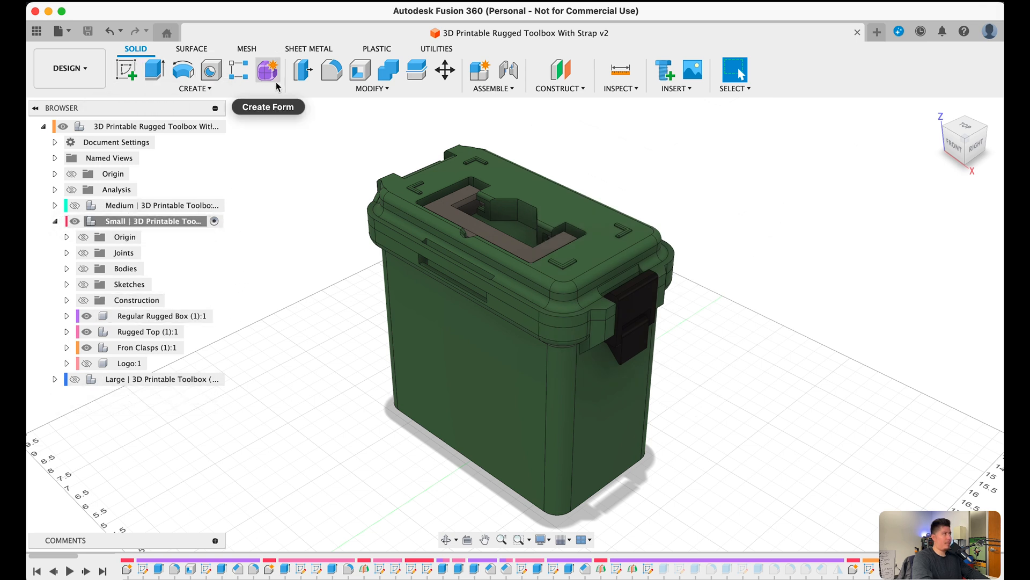
{"action": "mouse_move", "coordinate": [664, 71]}
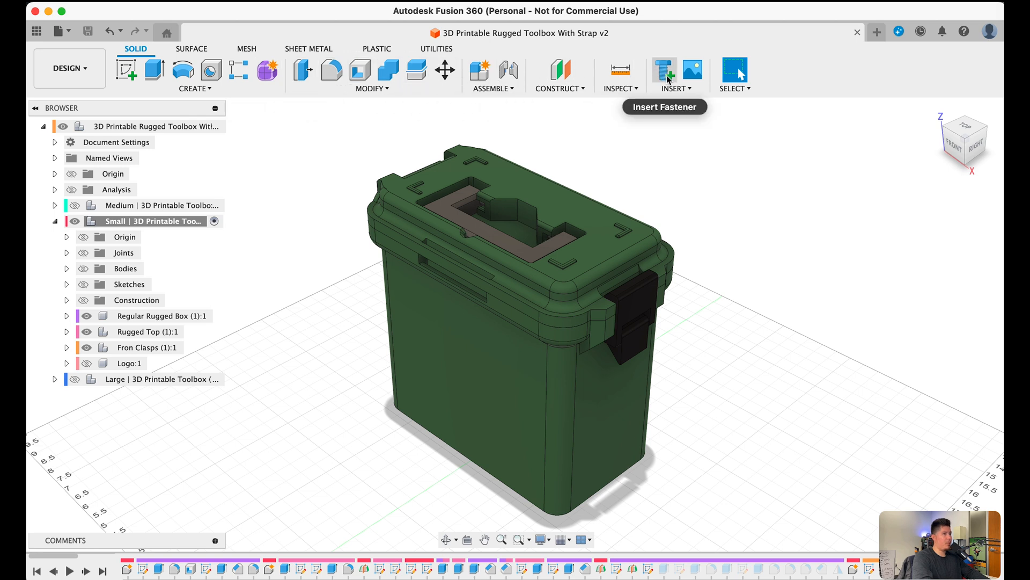
{"action": "mouse_move", "coordinate": [267, 471]}
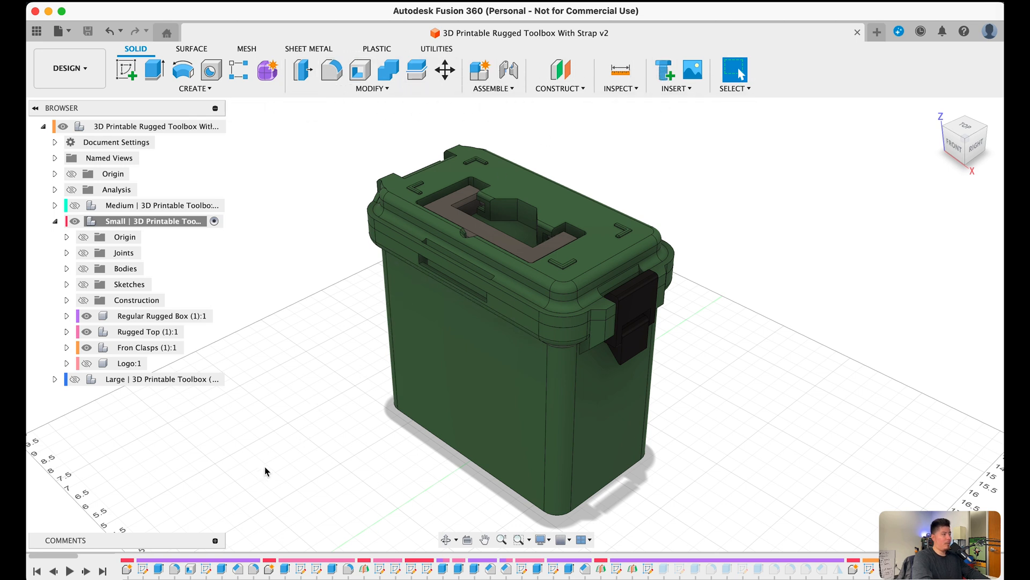
{"action": "mouse_move", "coordinate": [542, 558]}
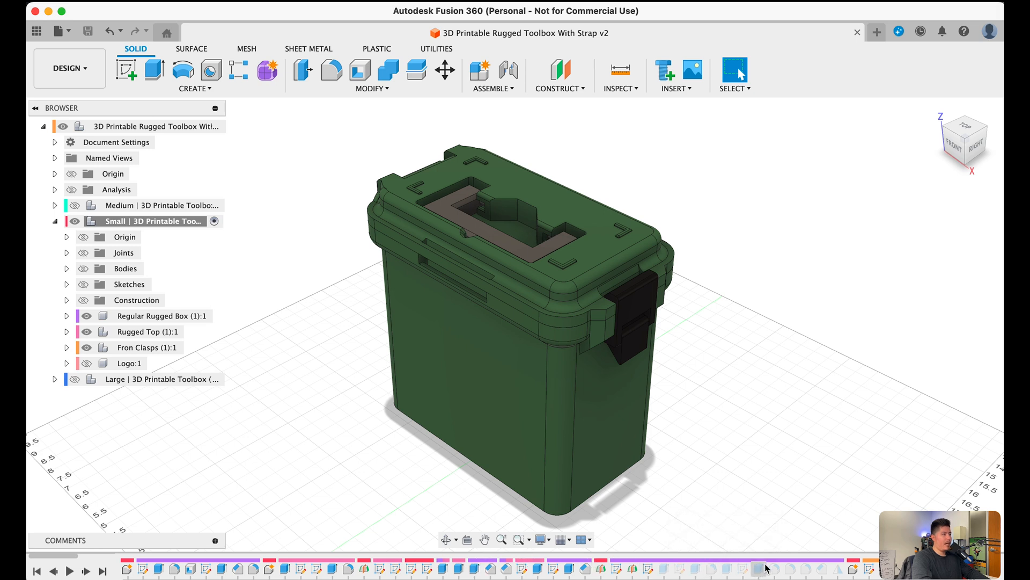
{"action": "mouse_move", "coordinate": [480, 563]}
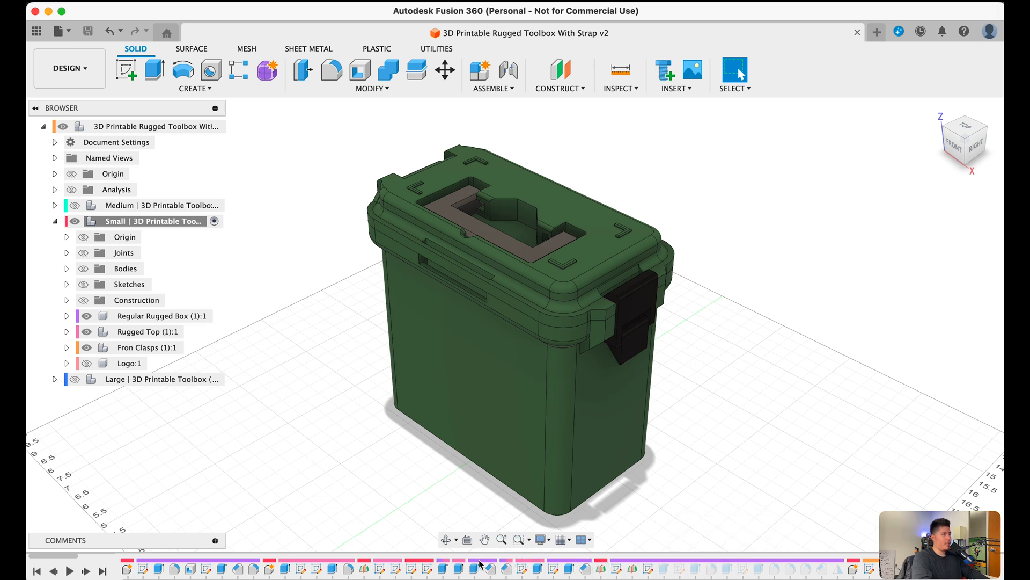
{"action": "mouse_move", "coordinate": [355, 230]}
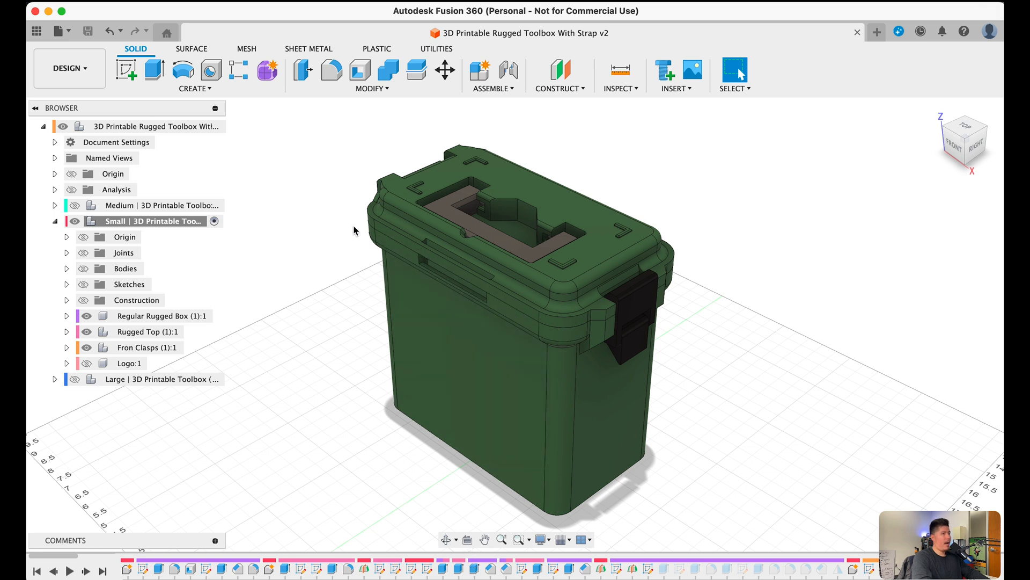
{"action": "mouse_move", "coordinate": [211, 33]}
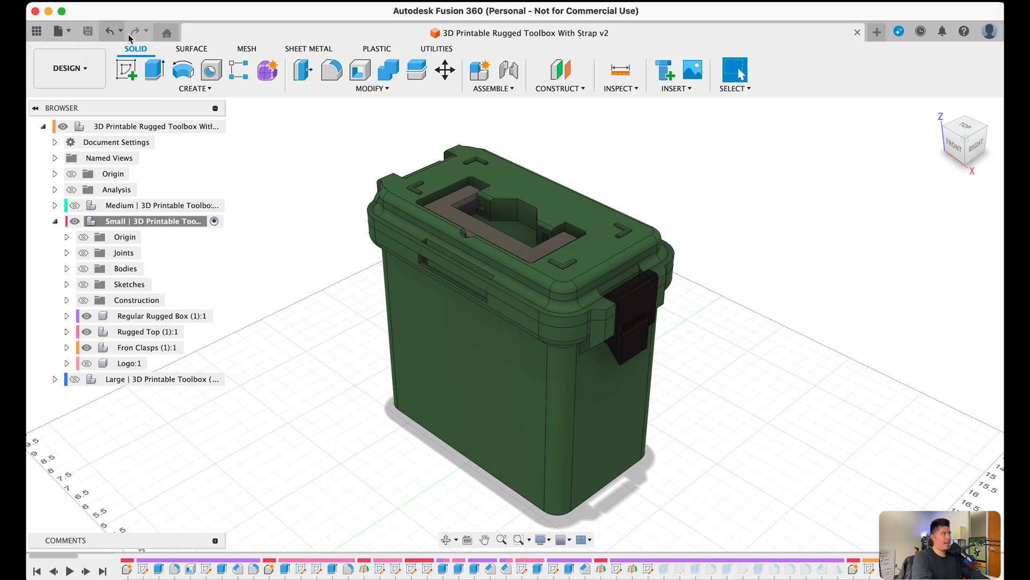
{"action": "mouse_move", "coordinate": [166, 32]}
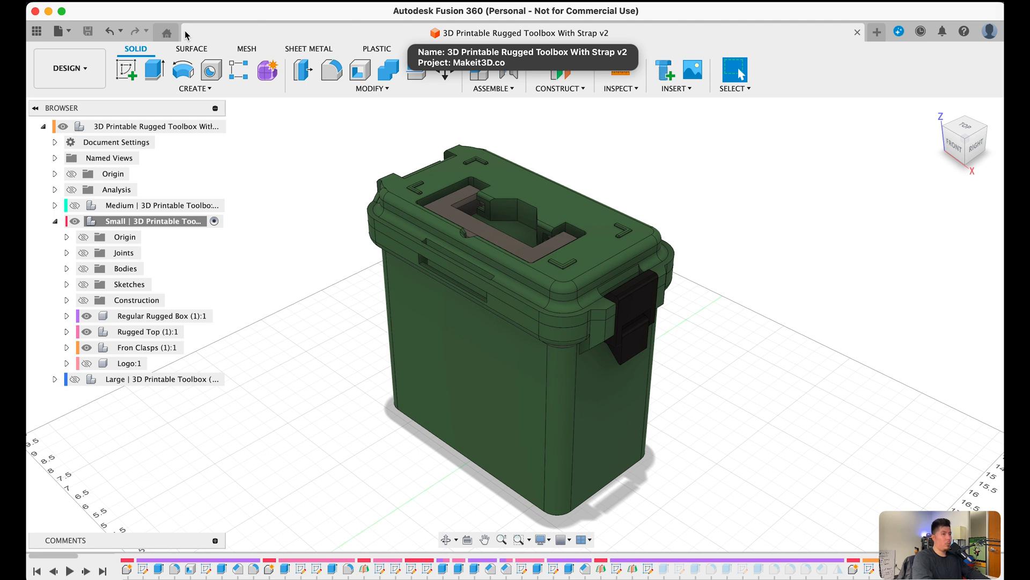
{"action": "mouse_move", "coordinate": [242, 116]}
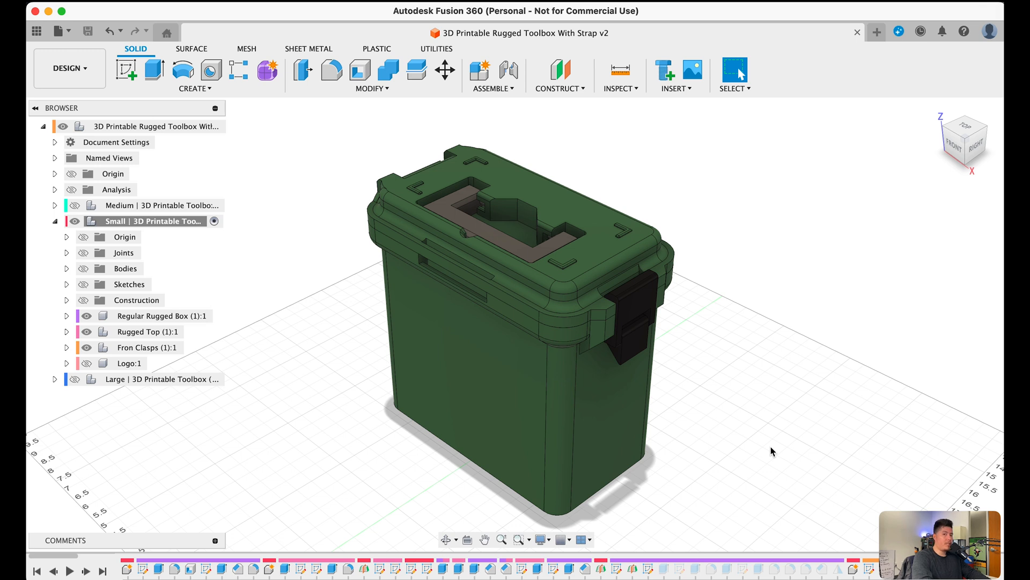
{"action": "mouse_move", "coordinate": [683, 305]}
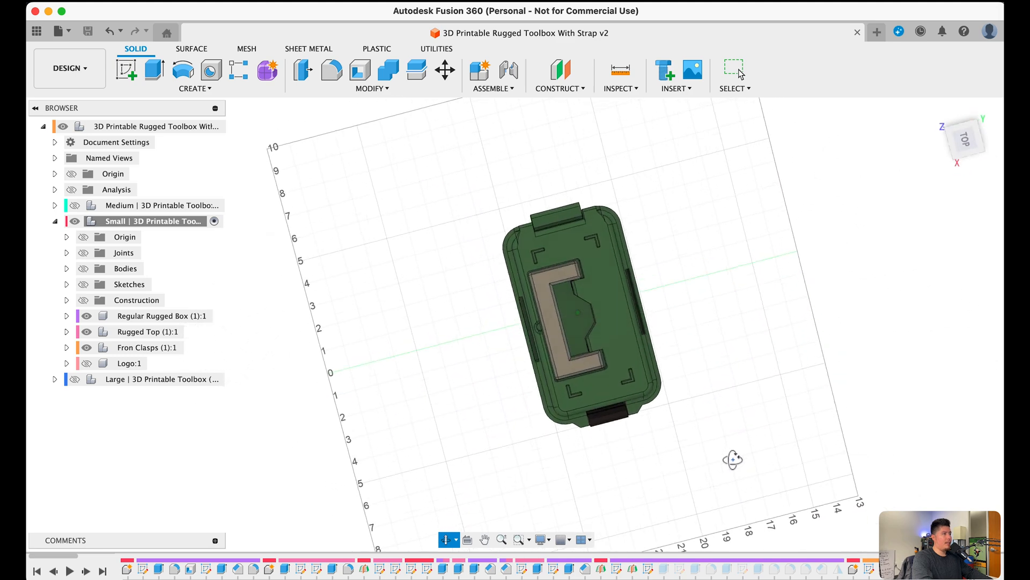
{"action": "left_click", "coordinate": [964, 141]}
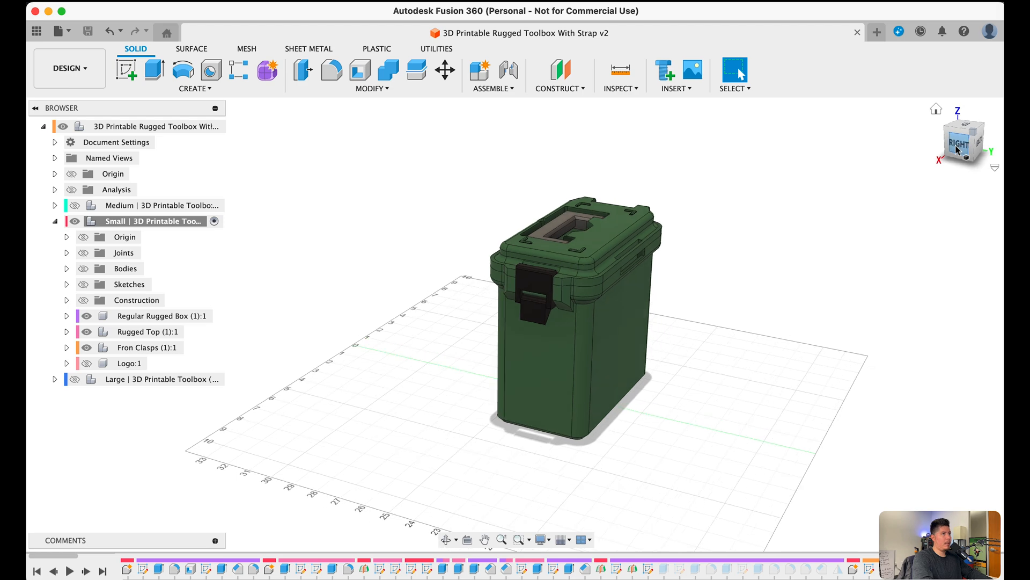
{"action": "left_click", "coordinate": [964, 138]}
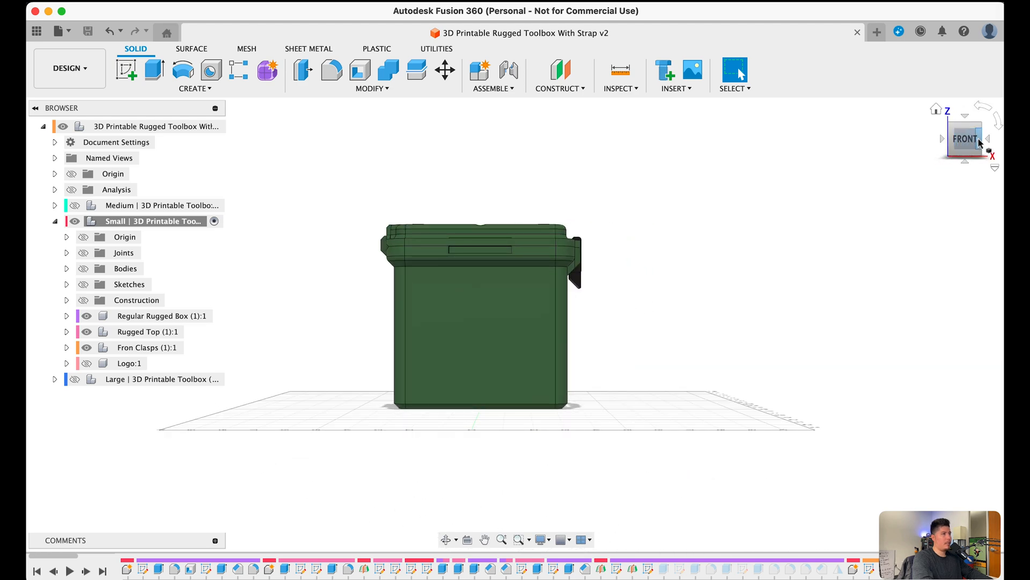
{"action": "left_click", "coordinate": [965, 139]}
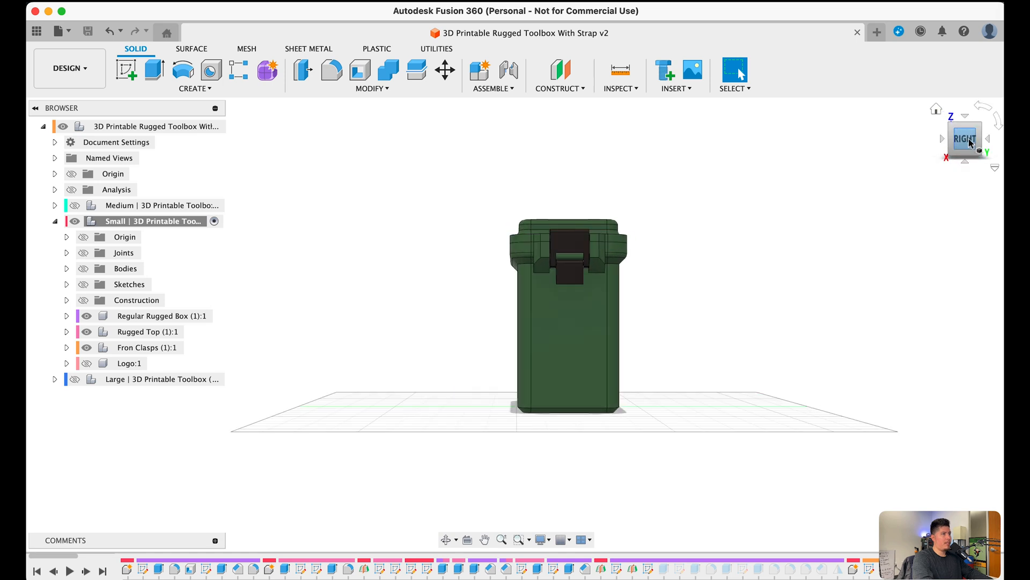
{"action": "left_click", "coordinate": [966, 136]}
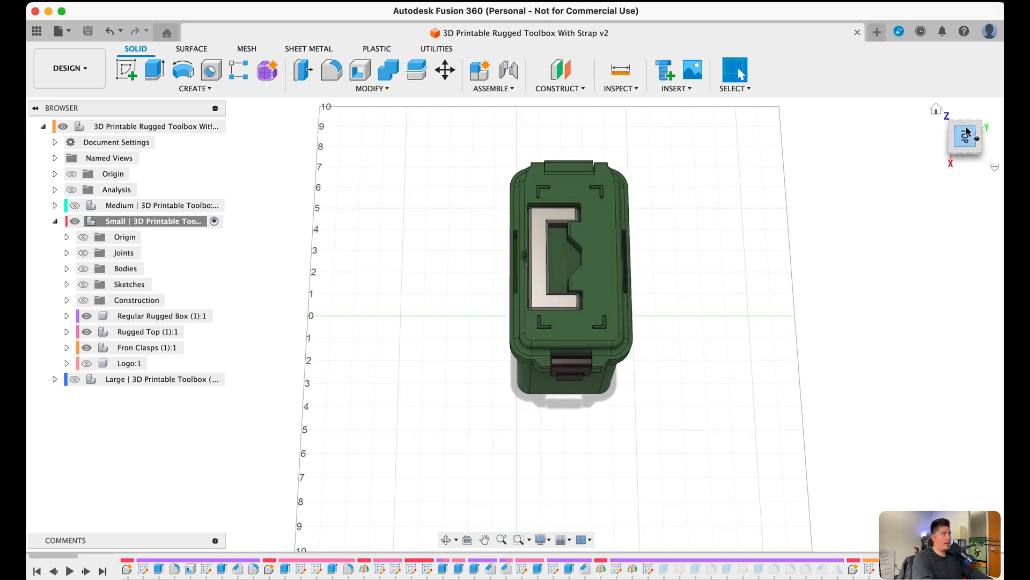
{"action": "left_click", "coordinate": [965, 136]}
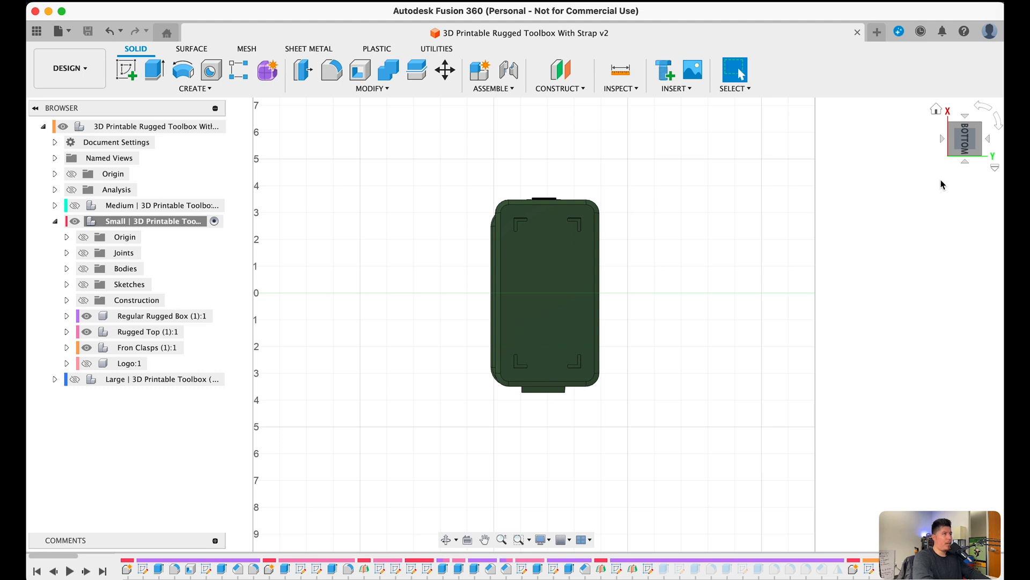
{"action": "mouse_move", "coordinate": [937, 109]}
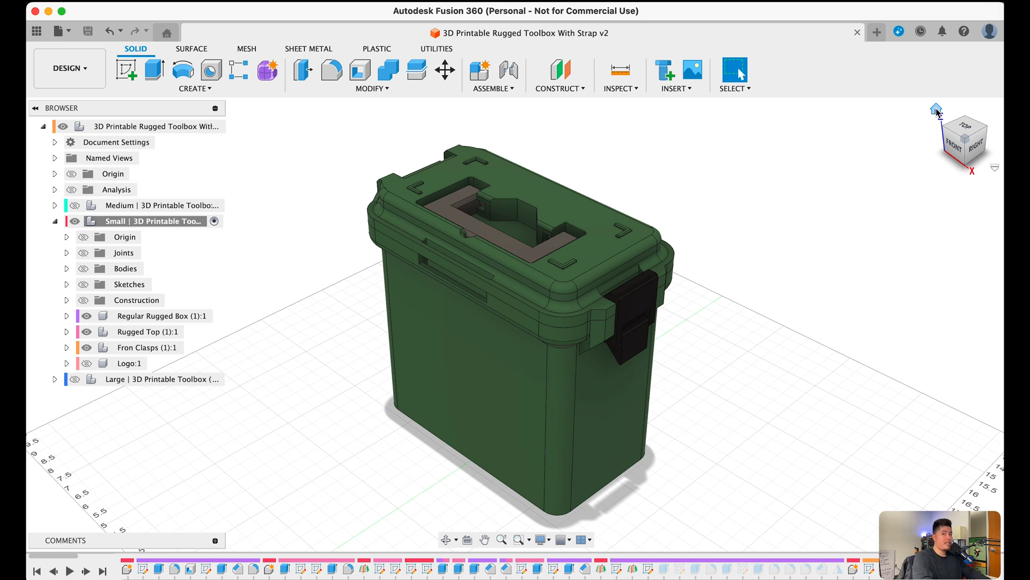
{"action": "mouse_move", "coordinate": [146, 181]}
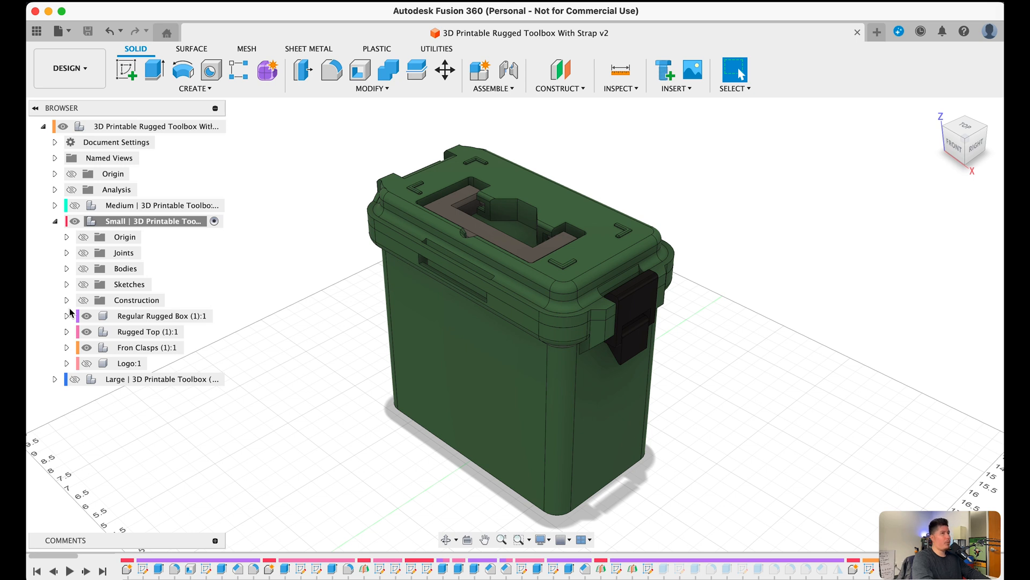
{"action": "mouse_move", "coordinate": [80, 267]}
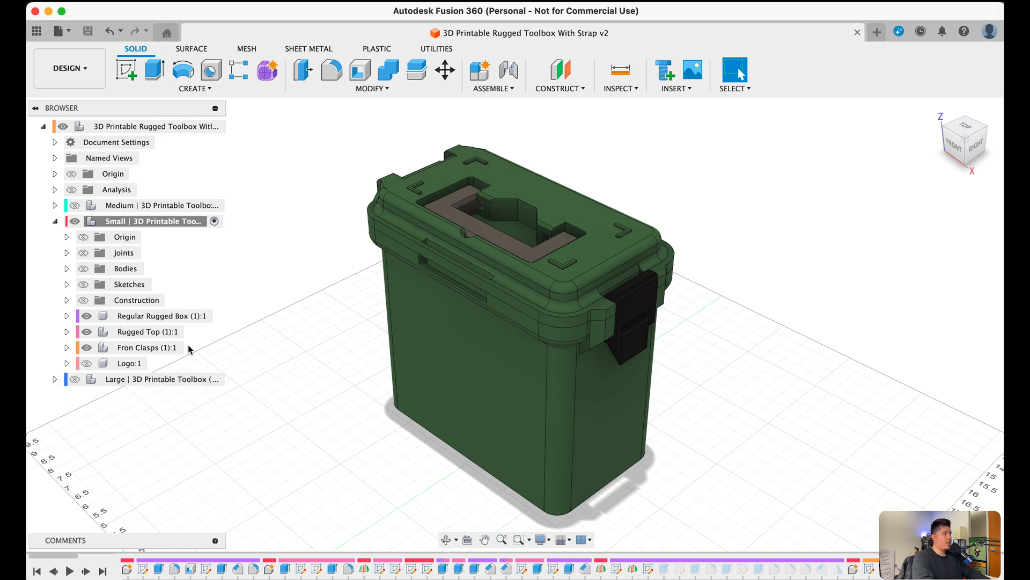
{"action": "mouse_move", "coordinate": [138, 251]}
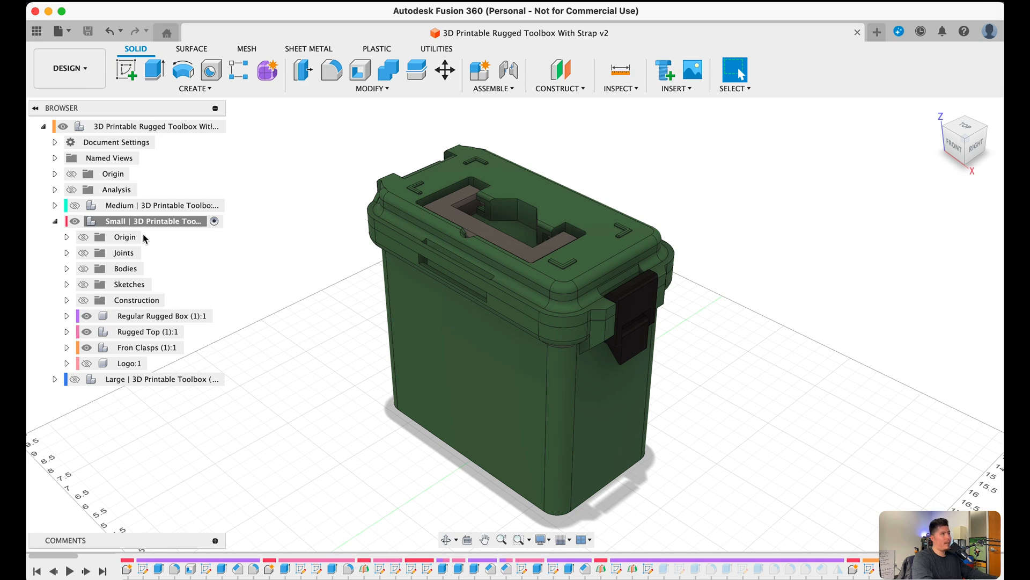
{"action": "mouse_move", "coordinate": [228, 265]}
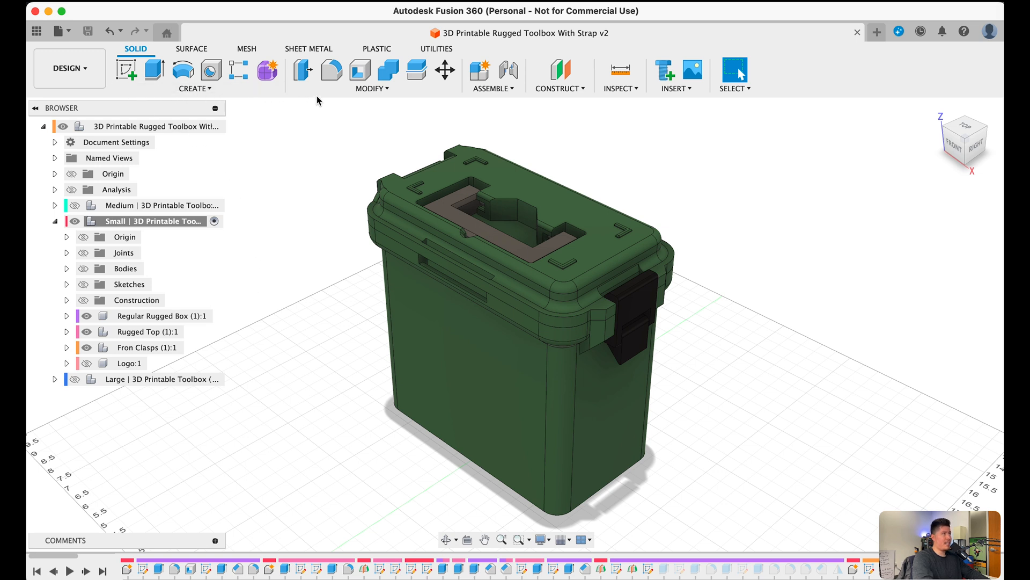
{"action": "mouse_move", "coordinate": [735, 74]}
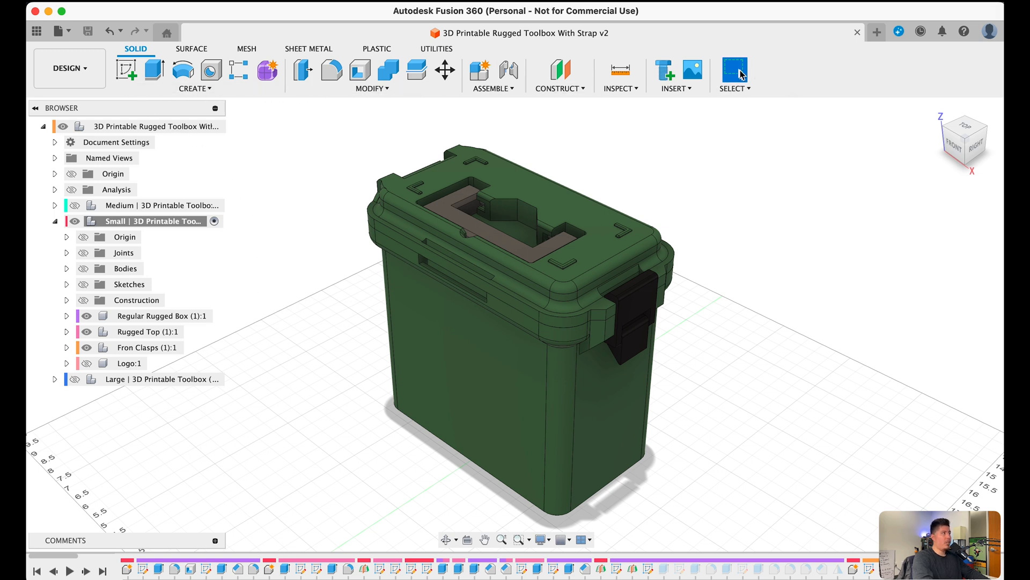
{"action": "mouse_move", "coordinate": [125, 70]}
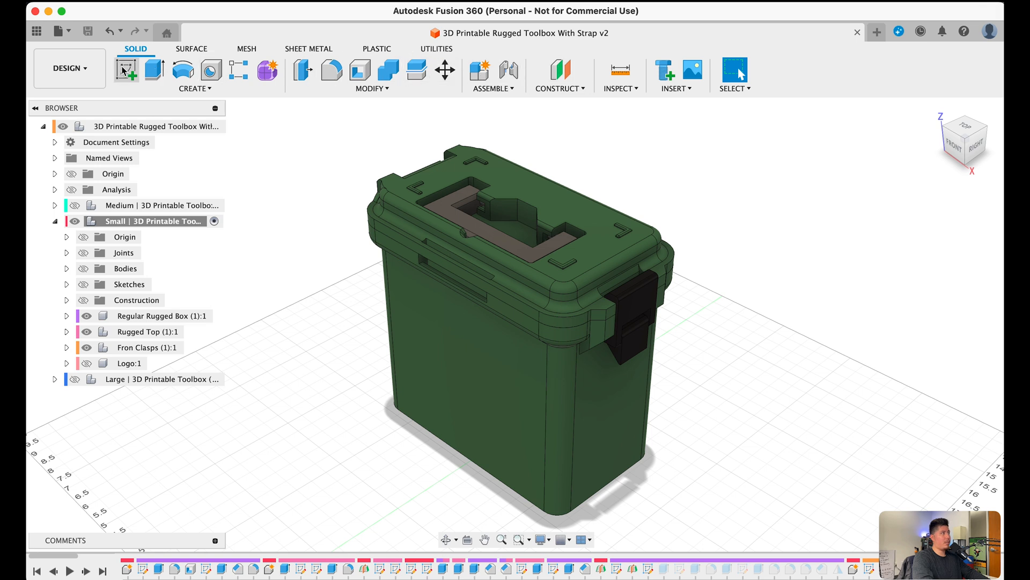
{"action": "mouse_move", "coordinate": [488, 79]}
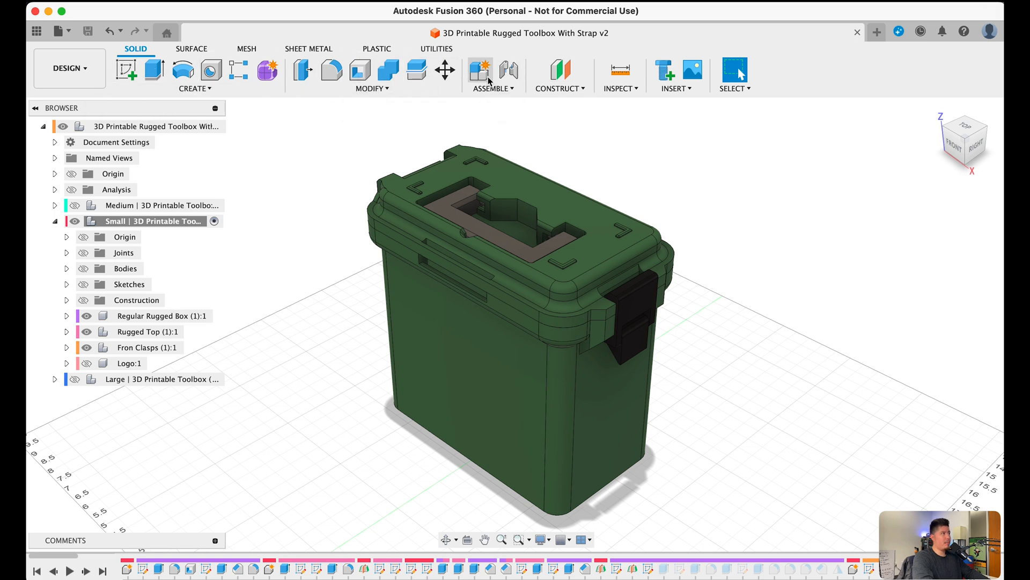
{"action": "mouse_move", "coordinate": [734, 72]}
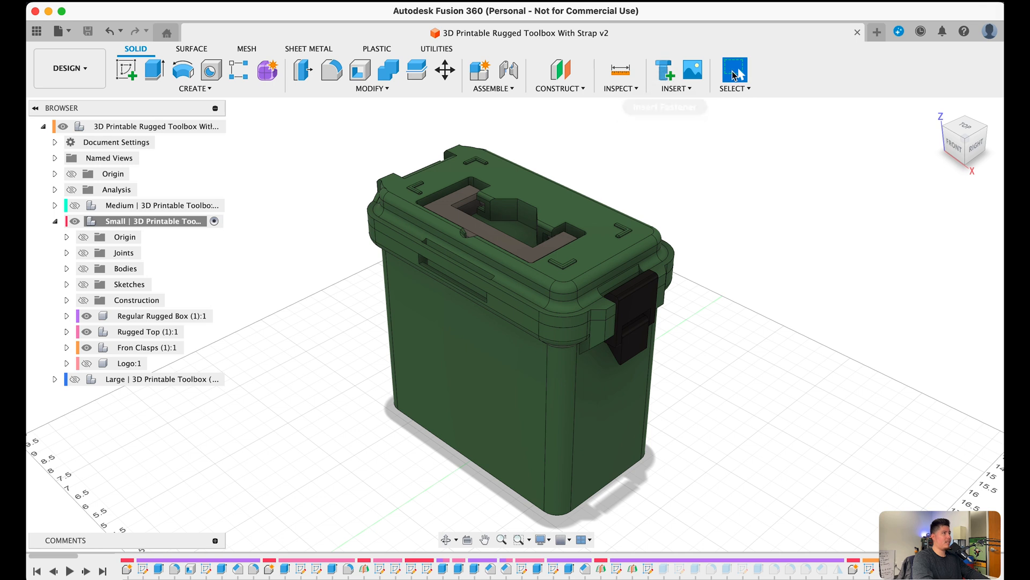
{"action": "mouse_move", "coordinate": [776, 75]}
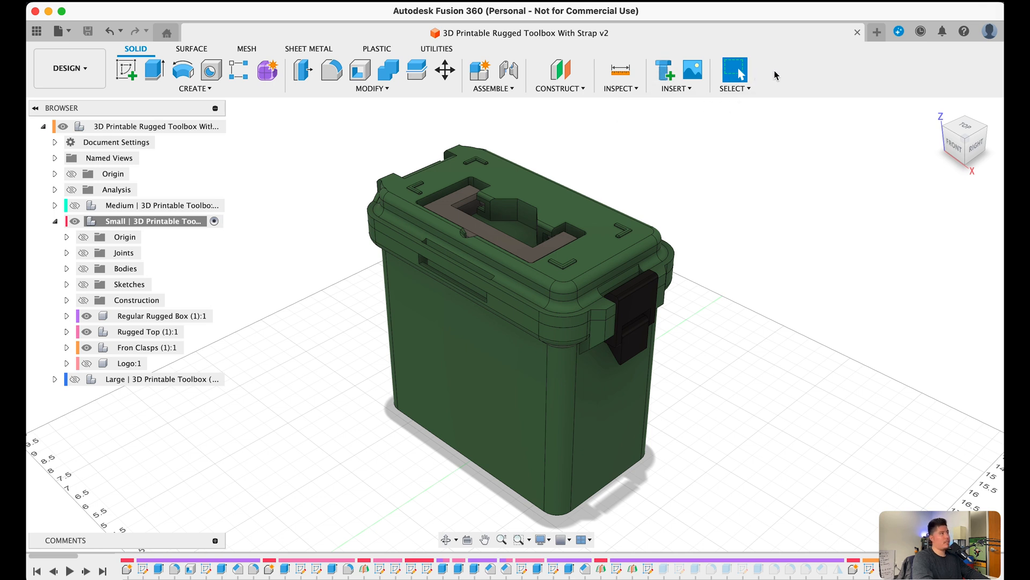
{"action": "mouse_move", "coordinate": [248, 44]}
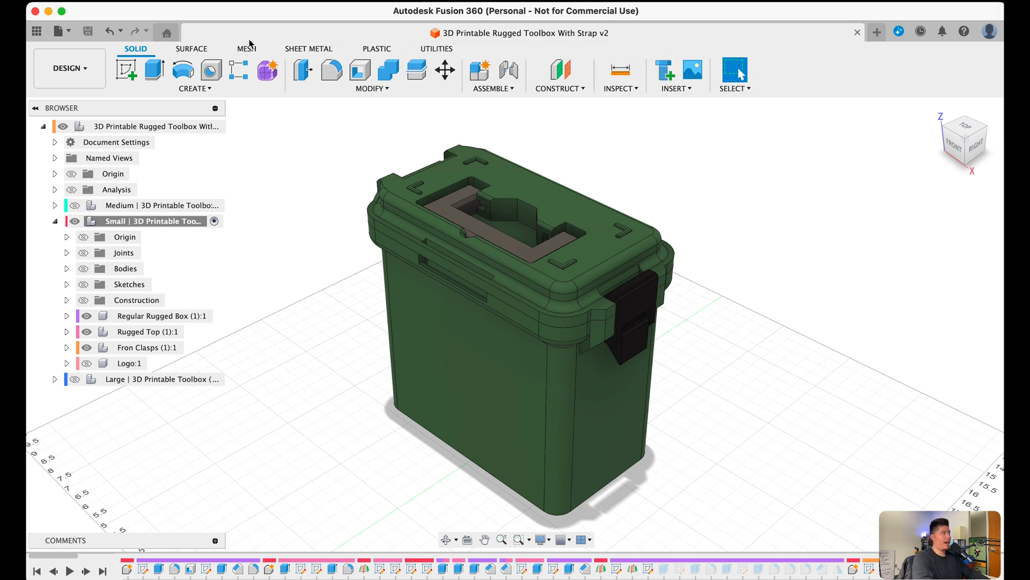
{"action": "mouse_move", "coordinate": [178, 47]}
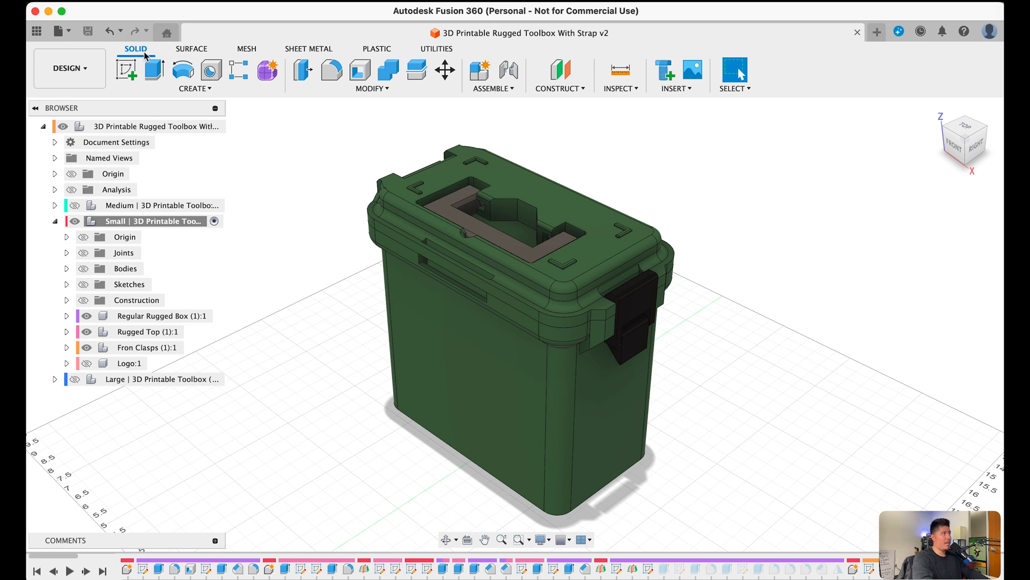
Step: Browse the Surface, Sheet Metal and Utilities tool sets, then list the workspaces
{"action": "left_click", "coordinate": [191, 48]}
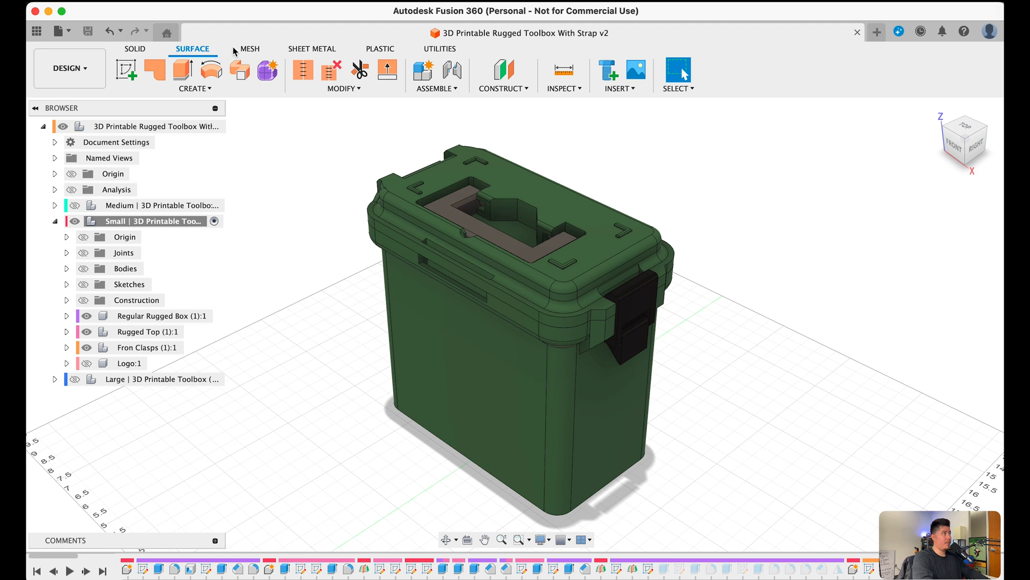
{"action": "left_click", "coordinate": [311, 47]}
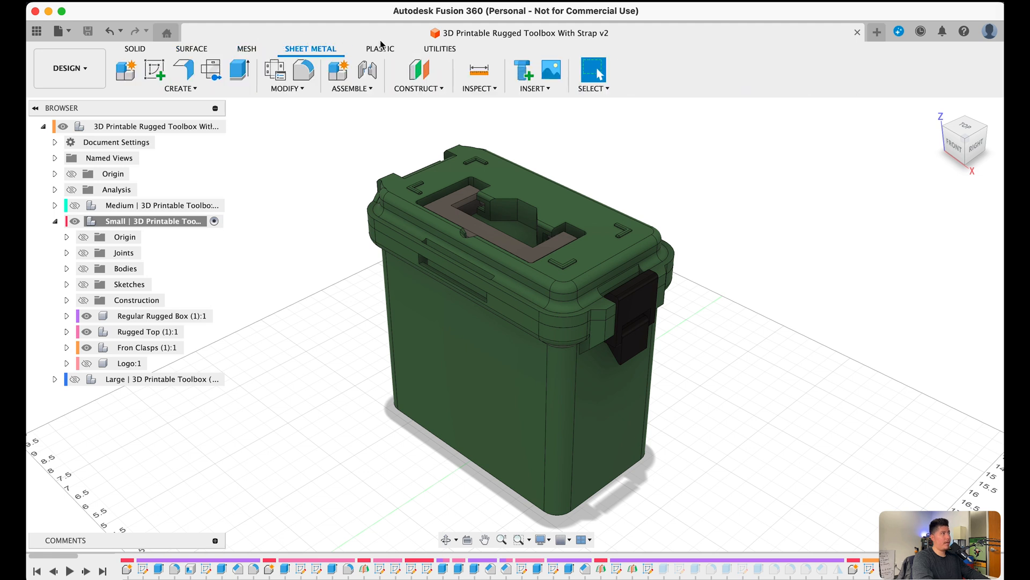
{"action": "left_click", "coordinate": [438, 48]}
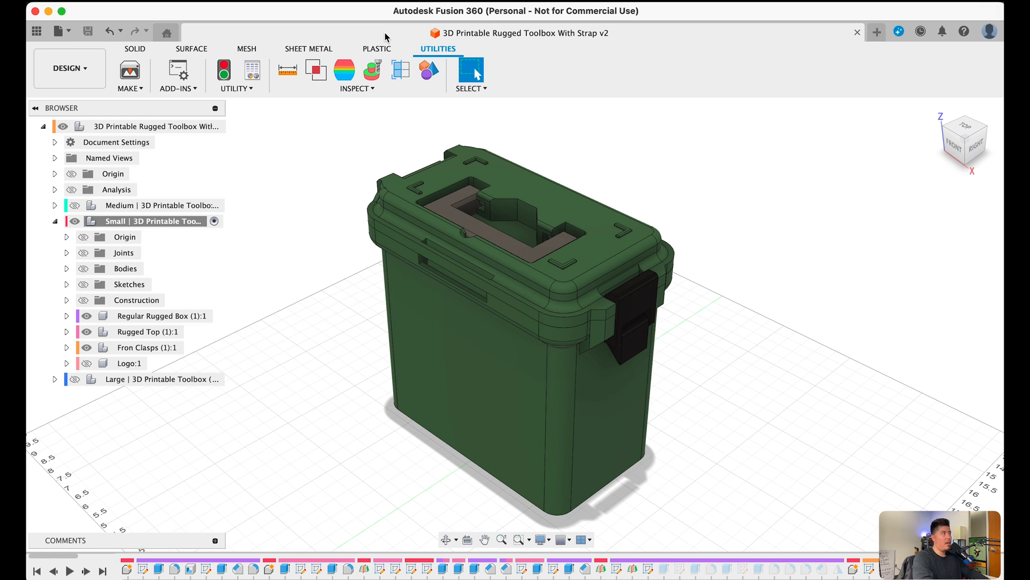
{"action": "mouse_move", "coordinate": [67, 67]}
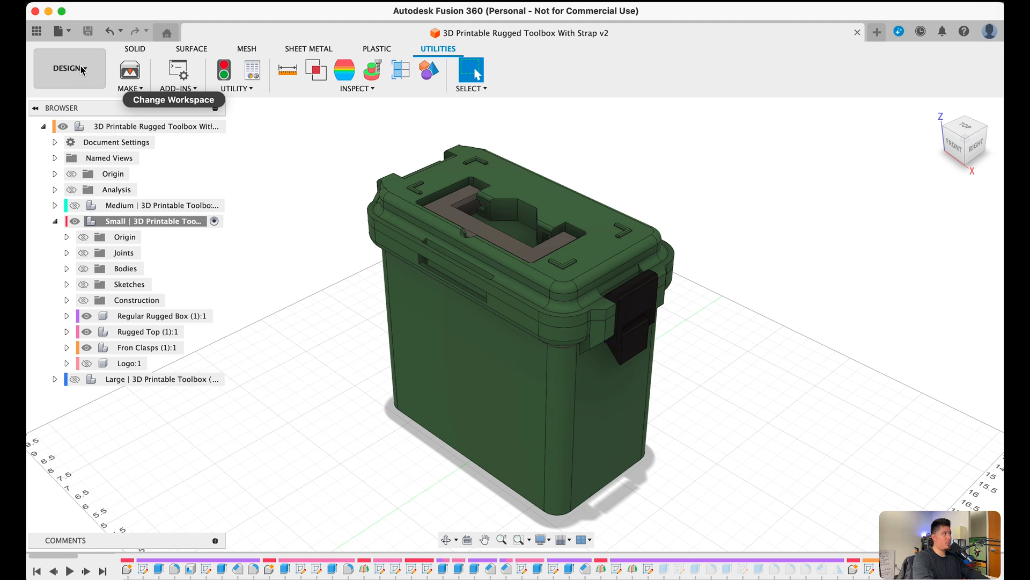
{"action": "mouse_move", "coordinate": [52, 63]}
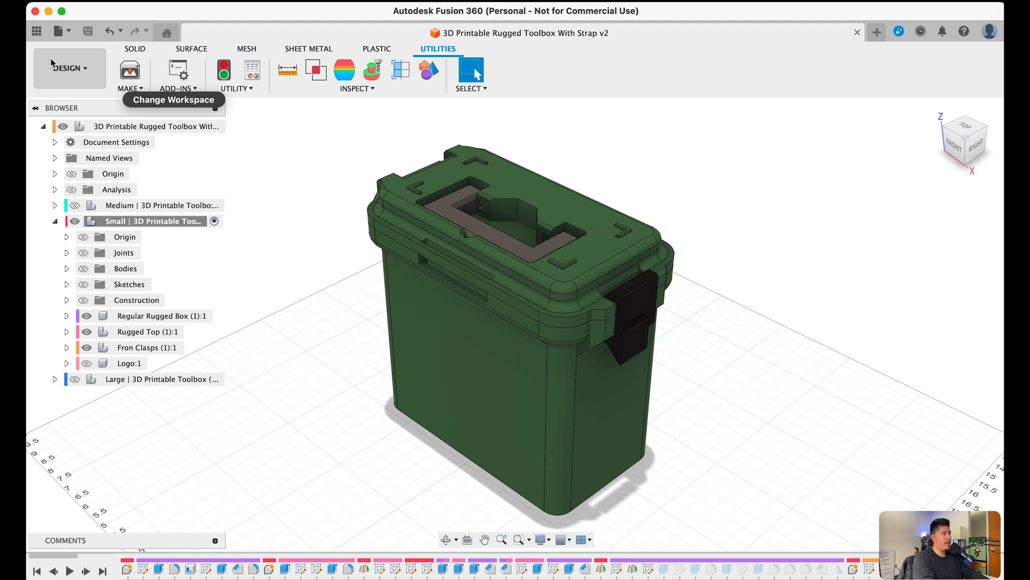
{"action": "left_click", "coordinate": [68, 68]}
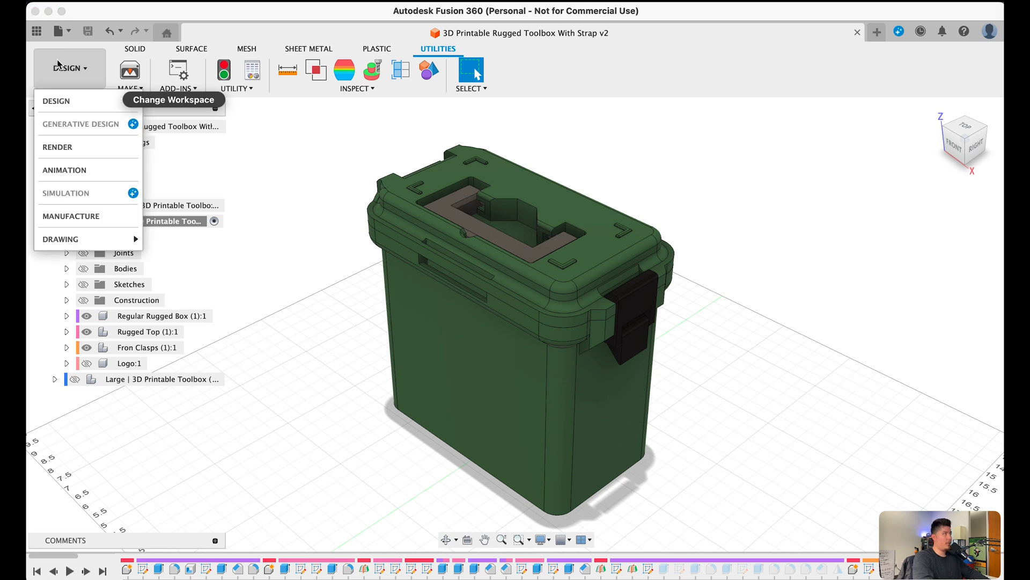
{"action": "mouse_move", "coordinate": [57, 102]}
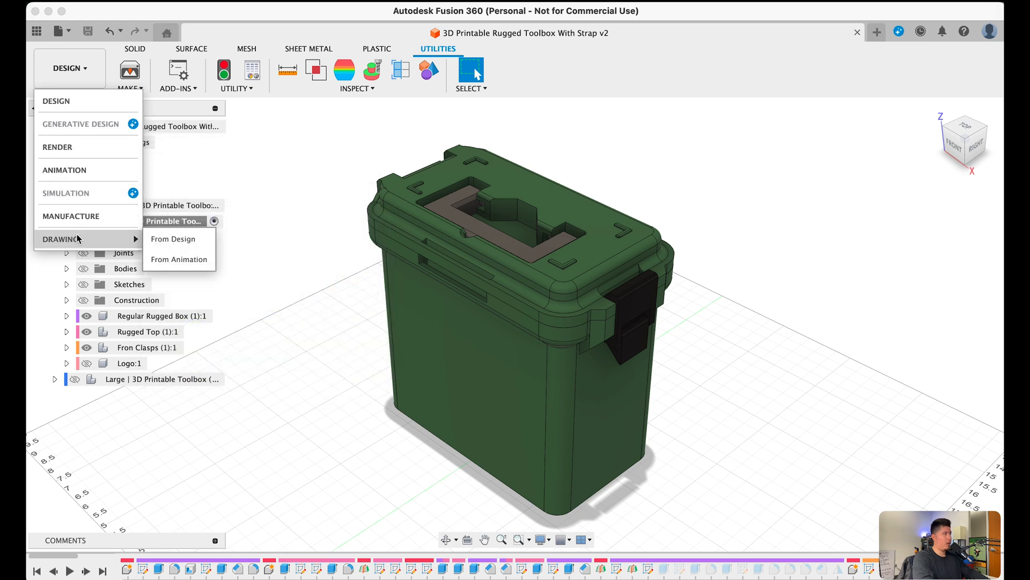
{"action": "mouse_move", "coordinate": [77, 191]}
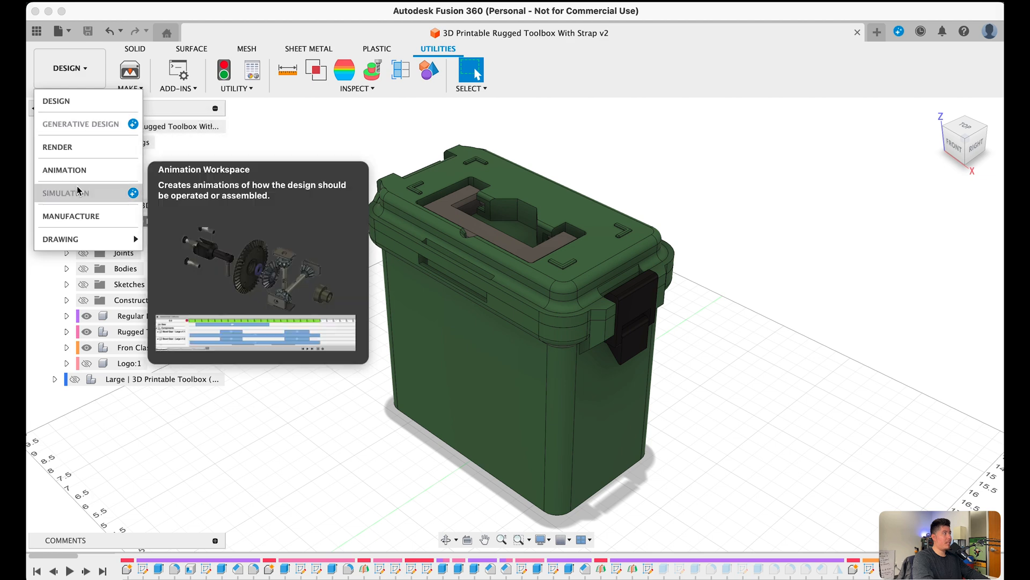
{"action": "mouse_move", "coordinate": [79, 193]}
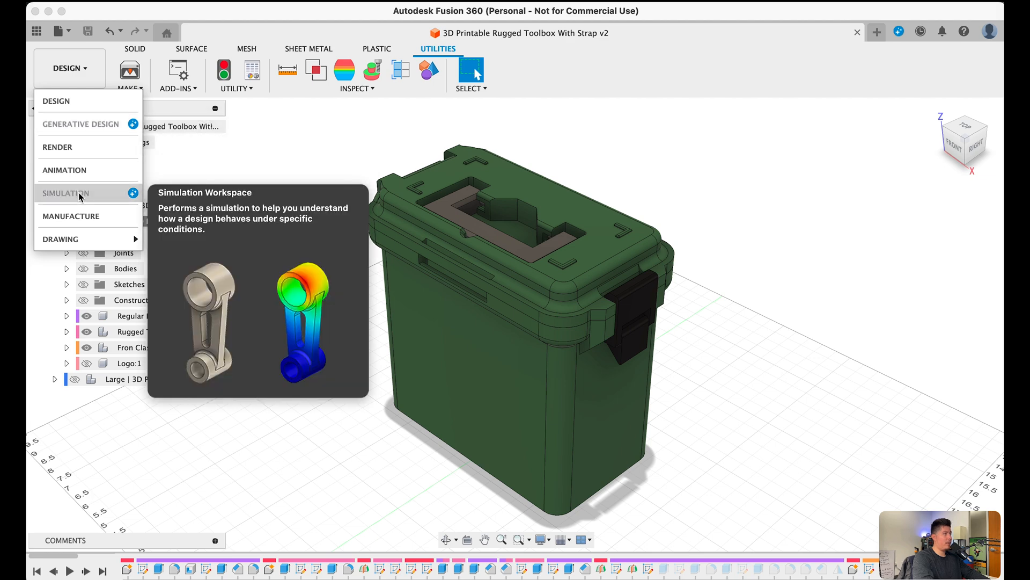
{"action": "mouse_move", "coordinate": [73, 202]}
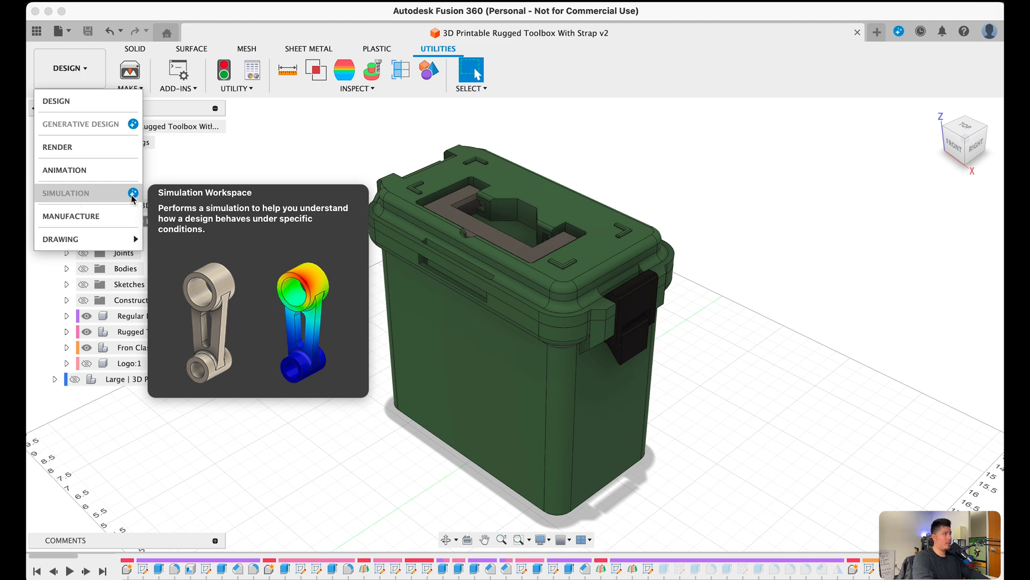
{"action": "mouse_move", "coordinate": [55, 100]}
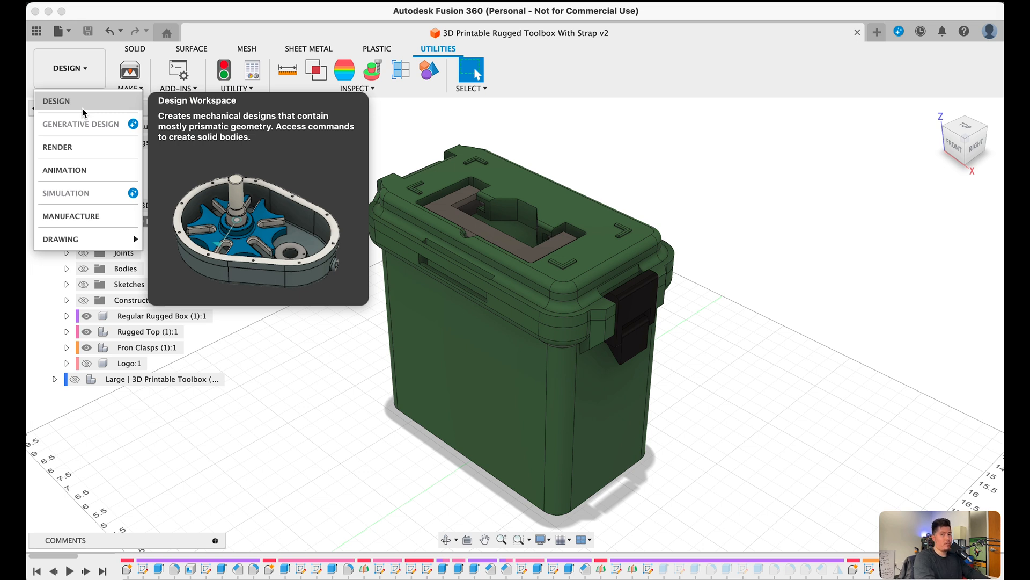
{"action": "mouse_move", "coordinate": [139, 199]}
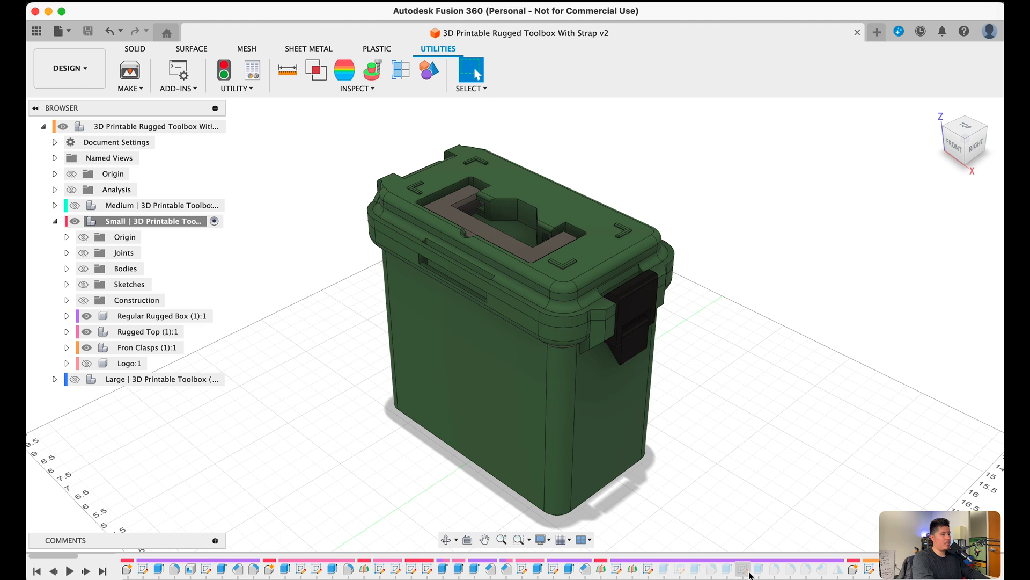
{"action": "mouse_move", "coordinate": [742, 567]}
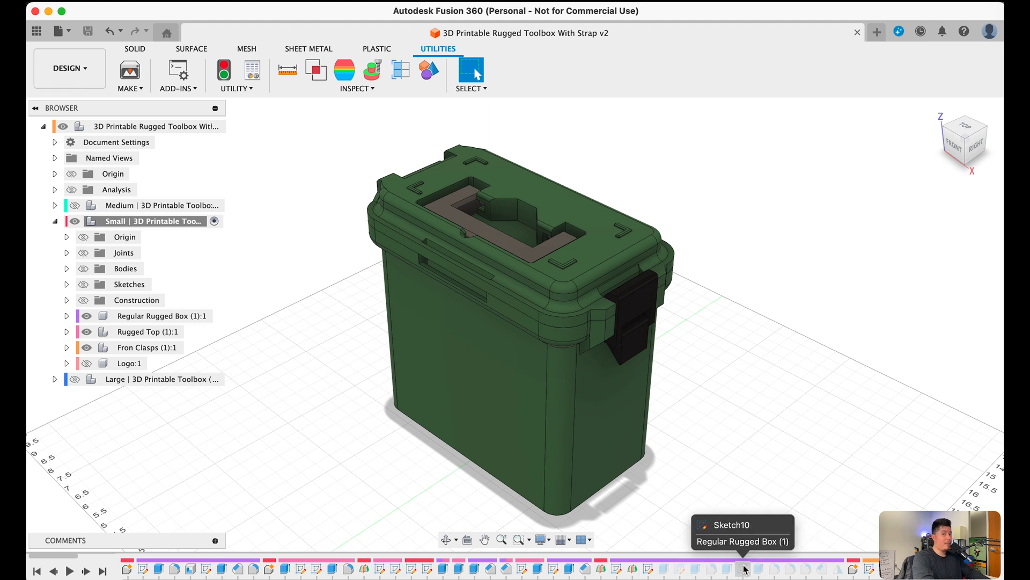
{"action": "mouse_move", "coordinate": [730, 512]}
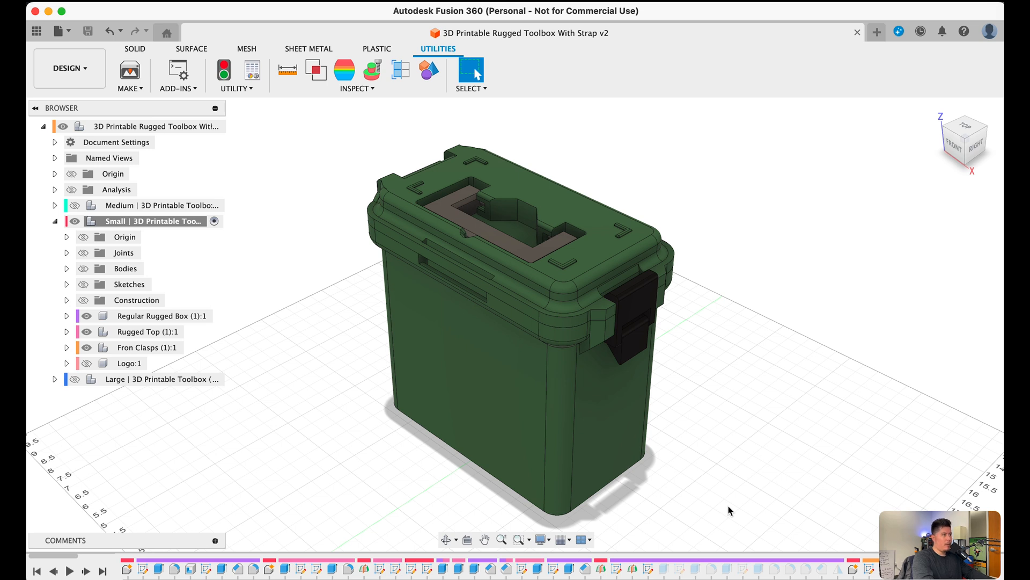
{"action": "mouse_move", "coordinate": [736, 449]}
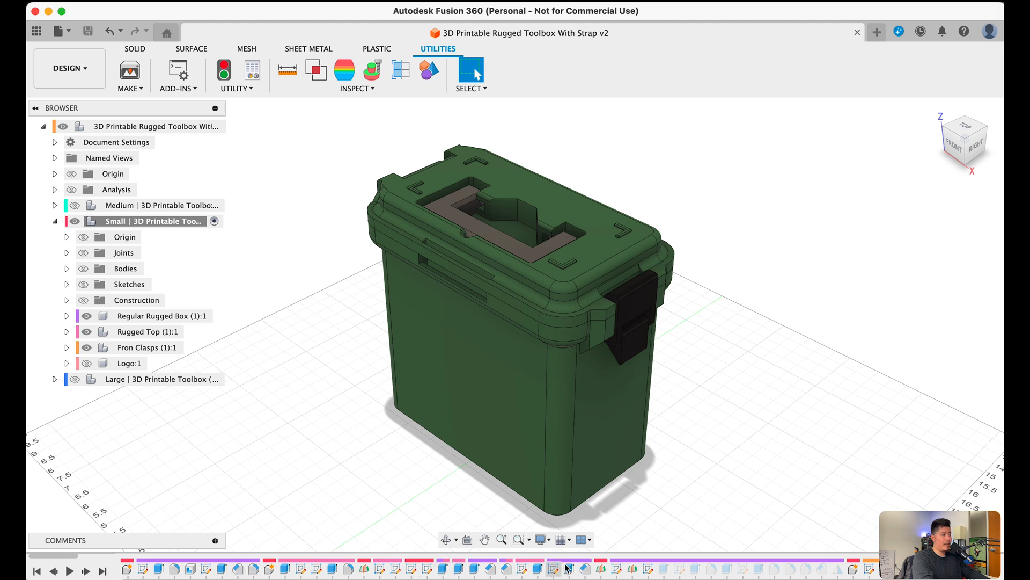
{"action": "mouse_move", "coordinate": [690, 538]}
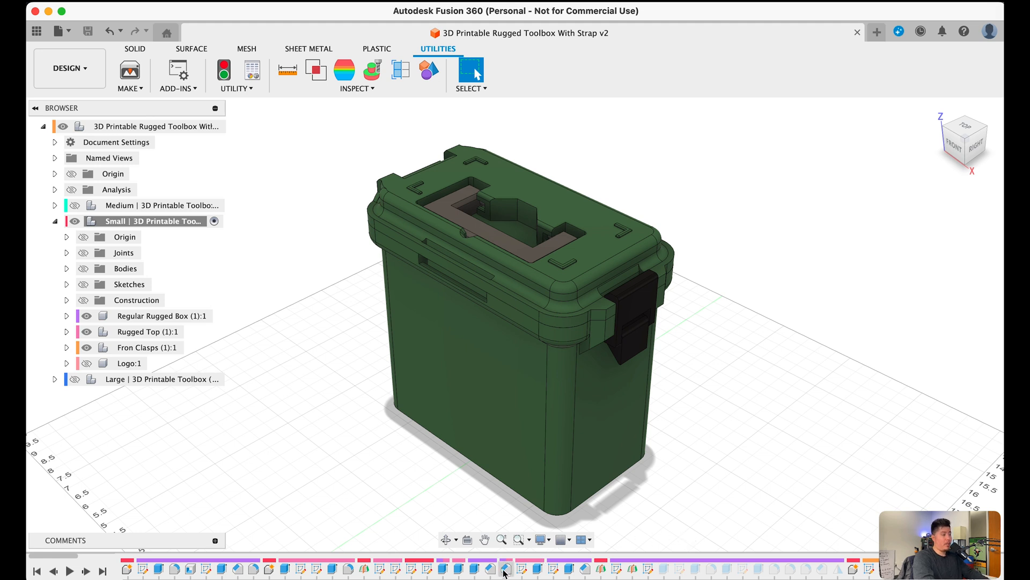
{"action": "mouse_move", "coordinate": [472, 569]}
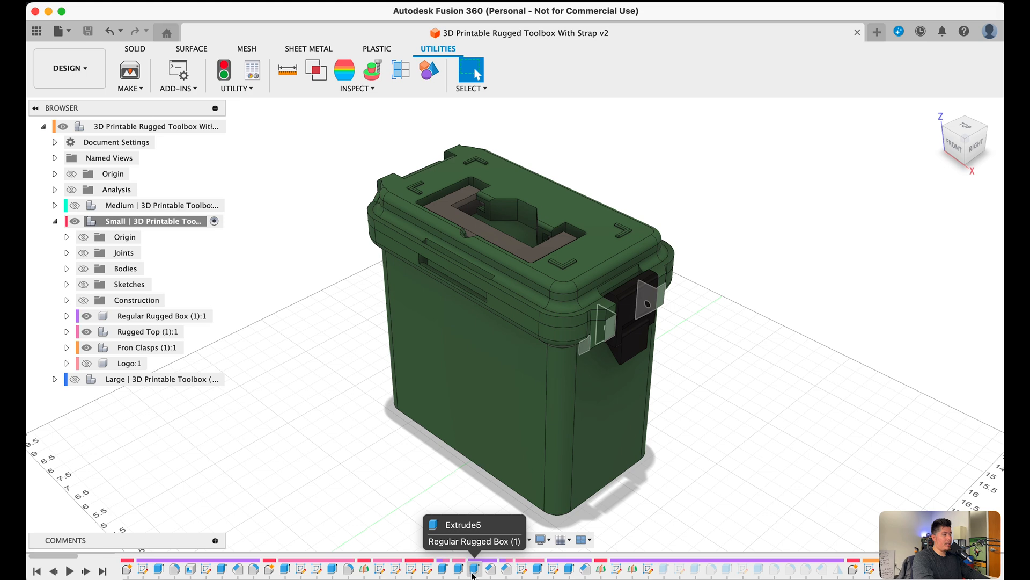
{"action": "double_click", "coordinate": [473, 569]}
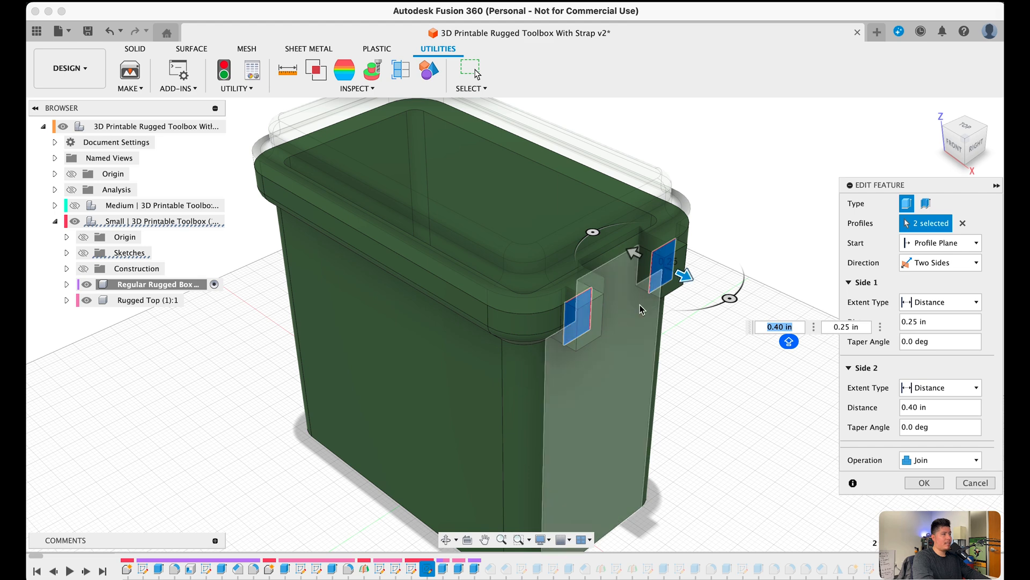
{"action": "mouse_move", "coordinate": [551, 514]}
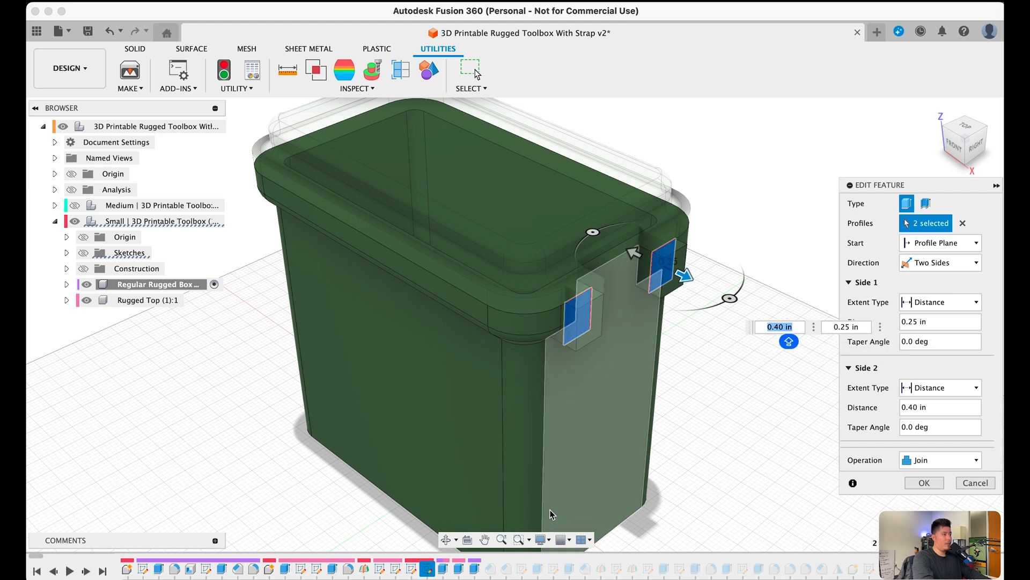
{"action": "left_click", "coordinate": [923, 483]}
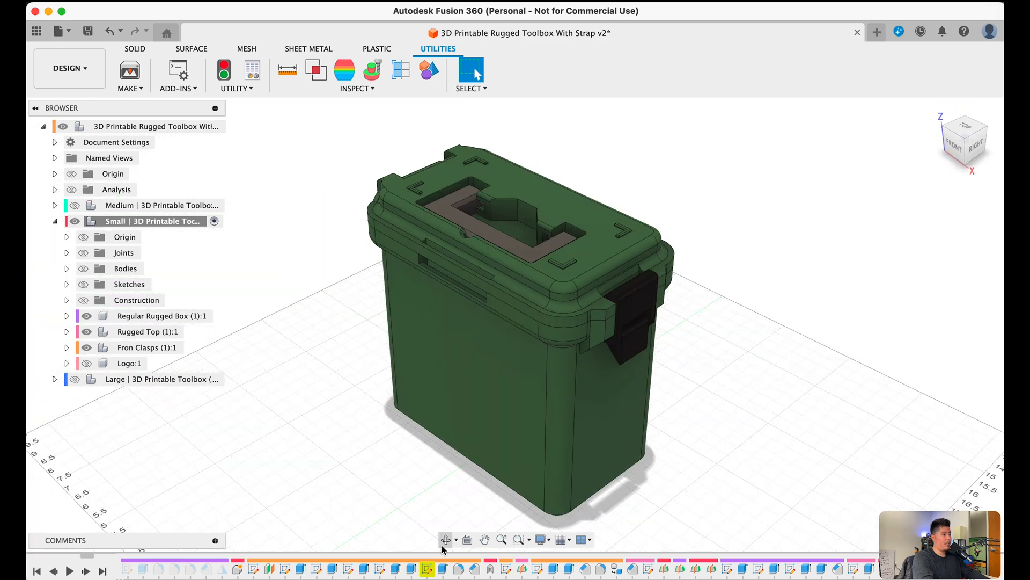
{"action": "mouse_move", "coordinate": [427, 568]}
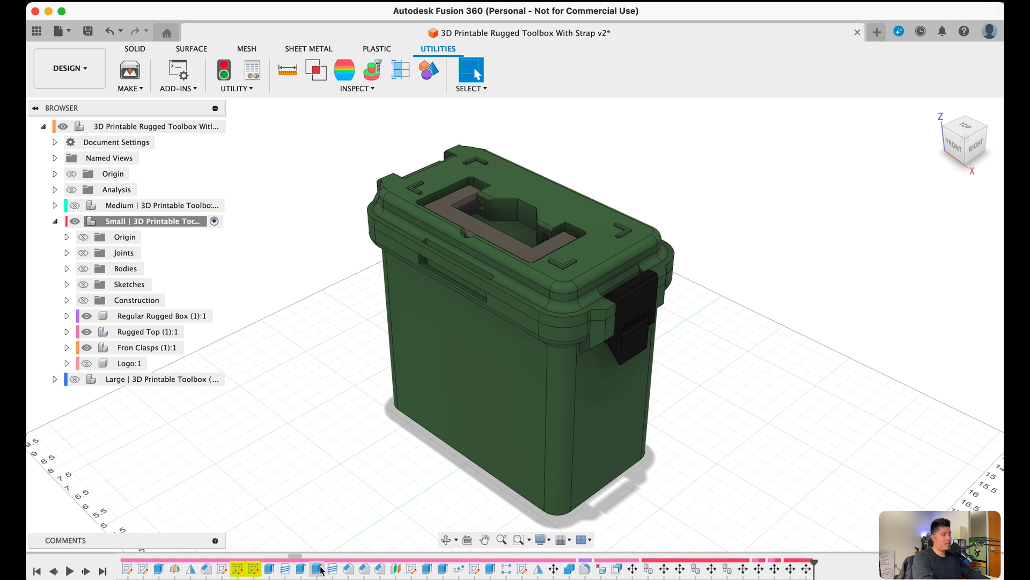
{"action": "mouse_move", "coordinate": [367, 517]}
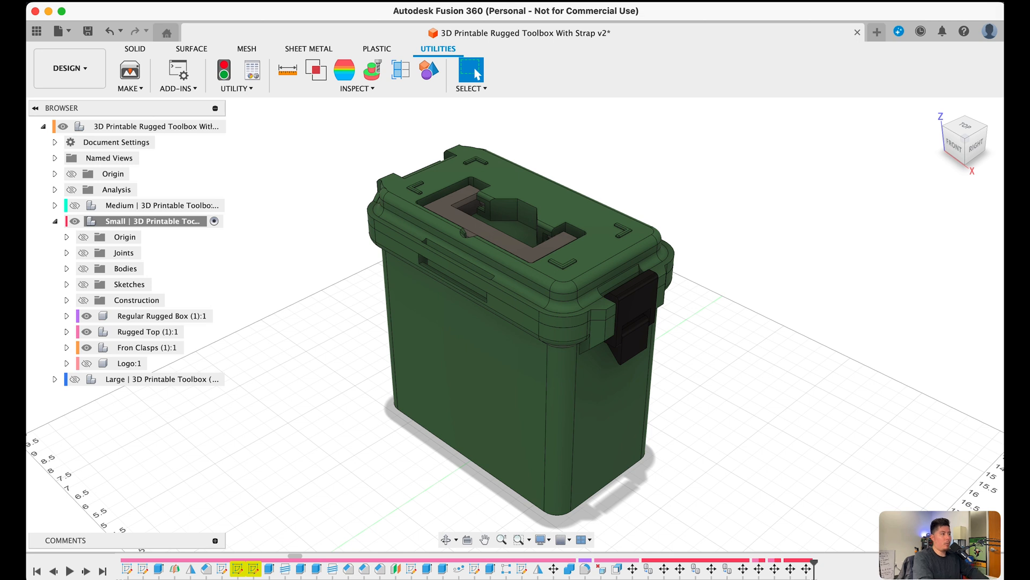
{"action": "mouse_move", "coordinate": [758, 353]}
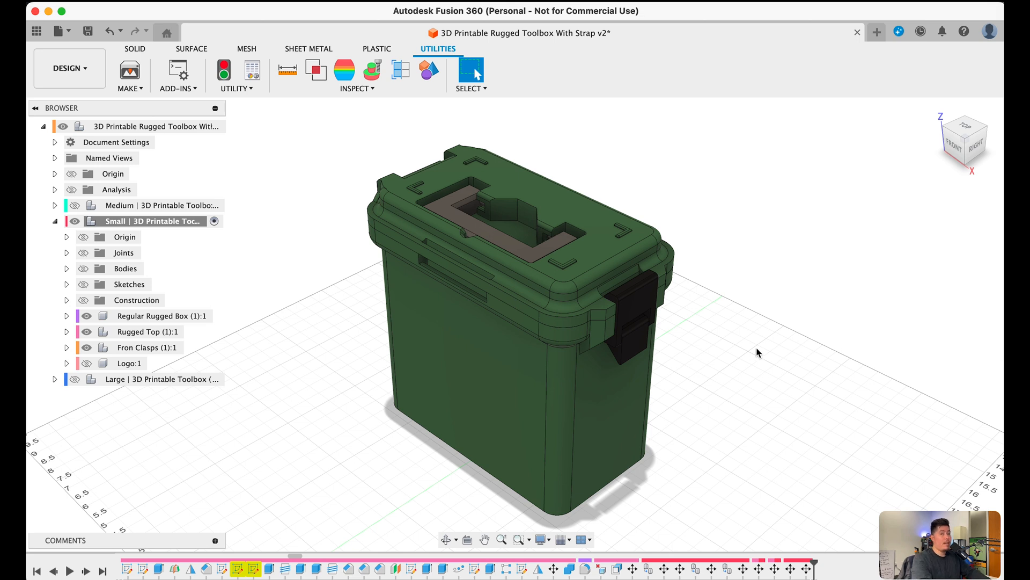
{"action": "mouse_move", "coordinate": [761, 355]}
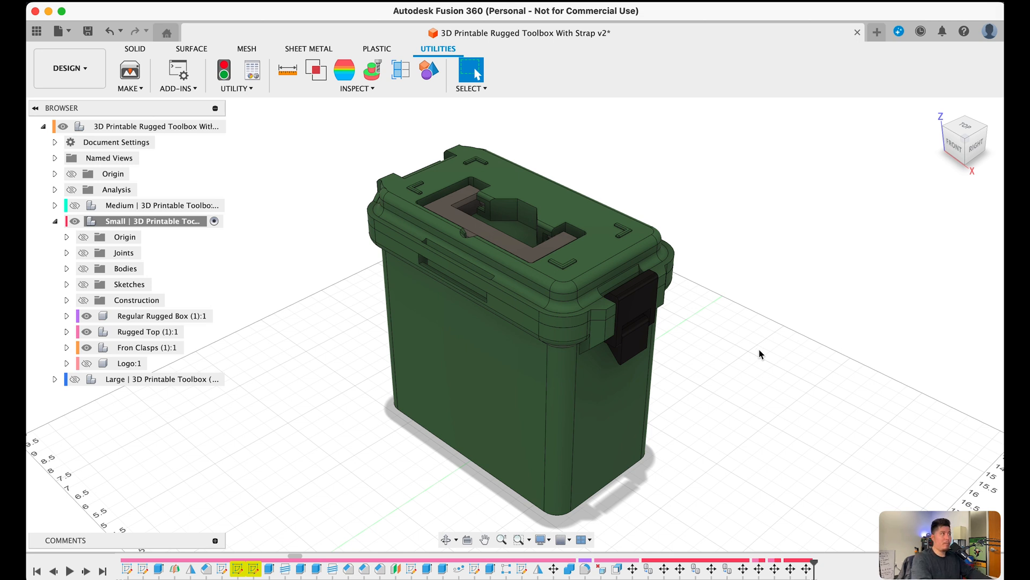
{"action": "mouse_move", "coordinate": [793, 350]}
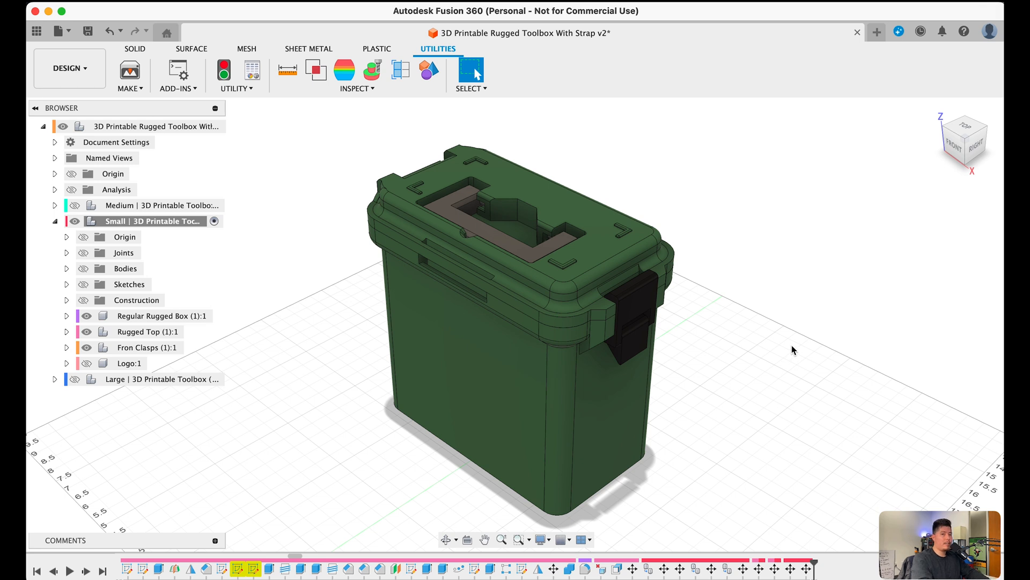
{"action": "mouse_move", "coordinate": [549, 58]}
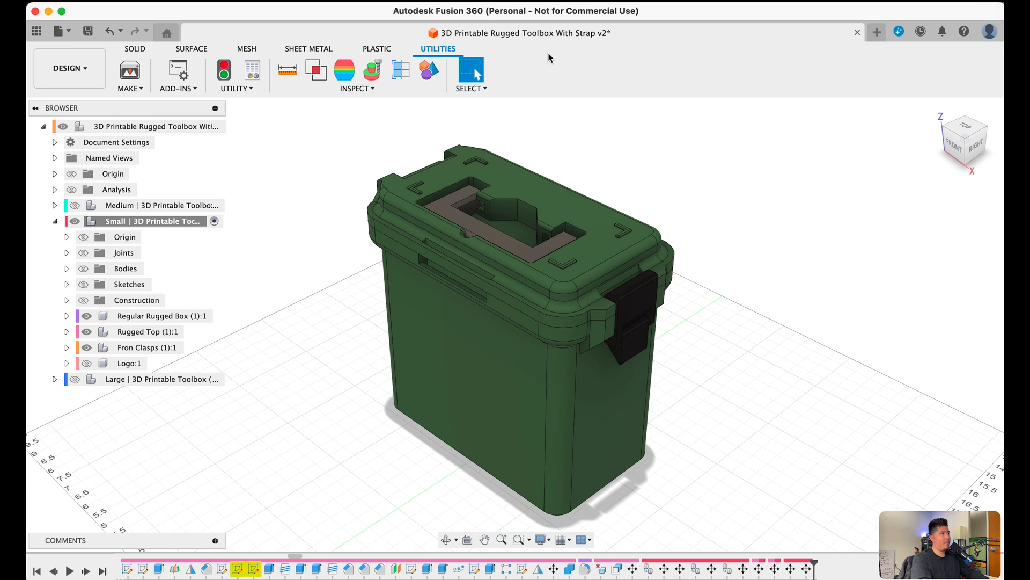
{"action": "mouse_move", "coordinate": [208, 38]}
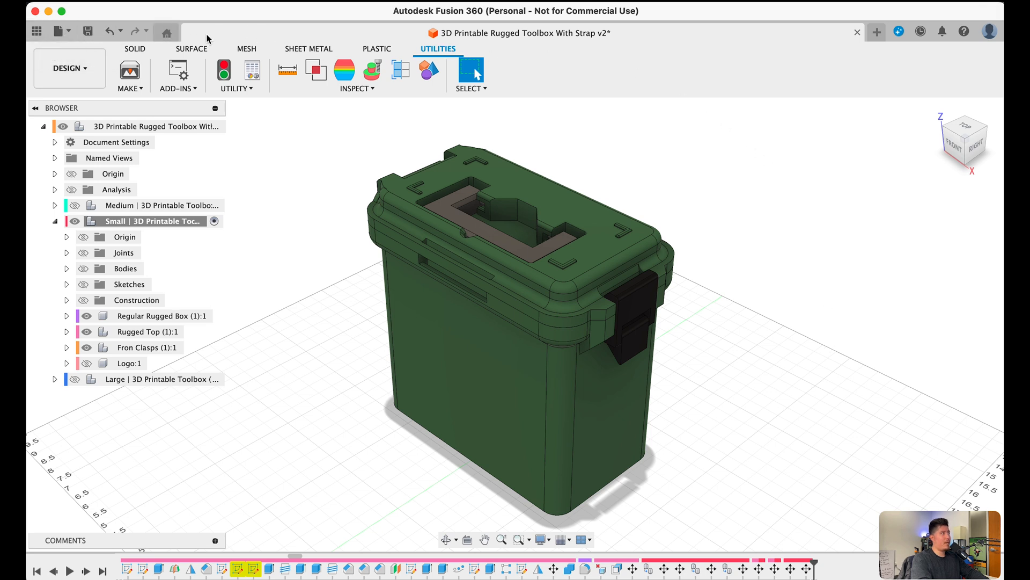
{"action": "mouse_move", "coordinate": [86, 31]}
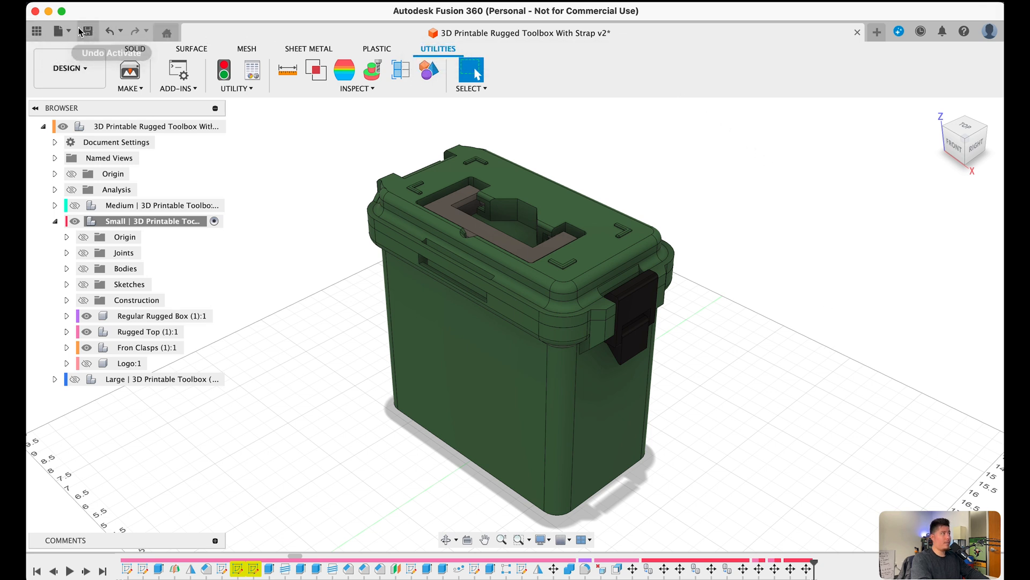
{"action": "mouse_move", "coordinate": [166, 32]}
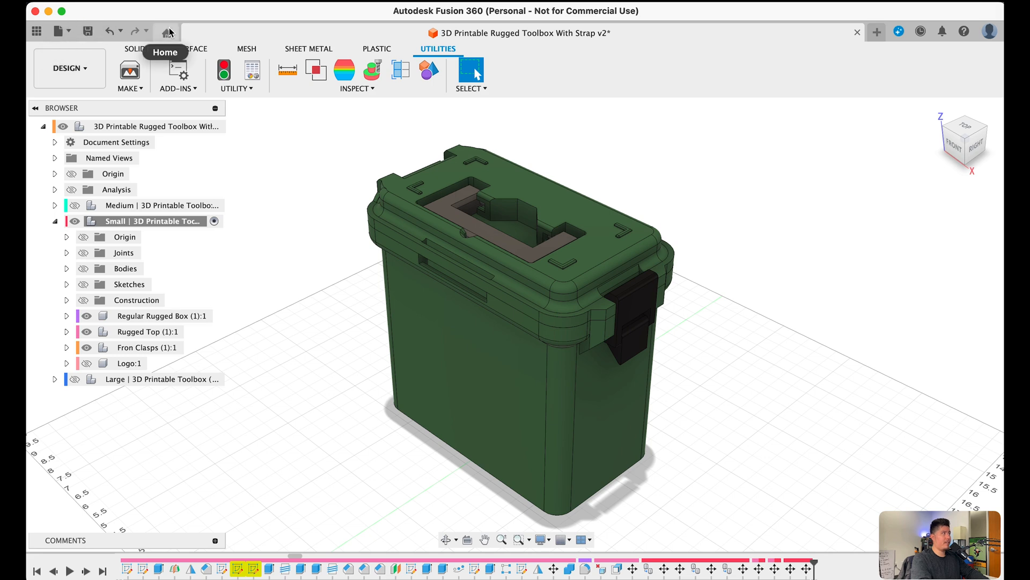
{"action": "mouse_move", "coordinate": [36, 31]}
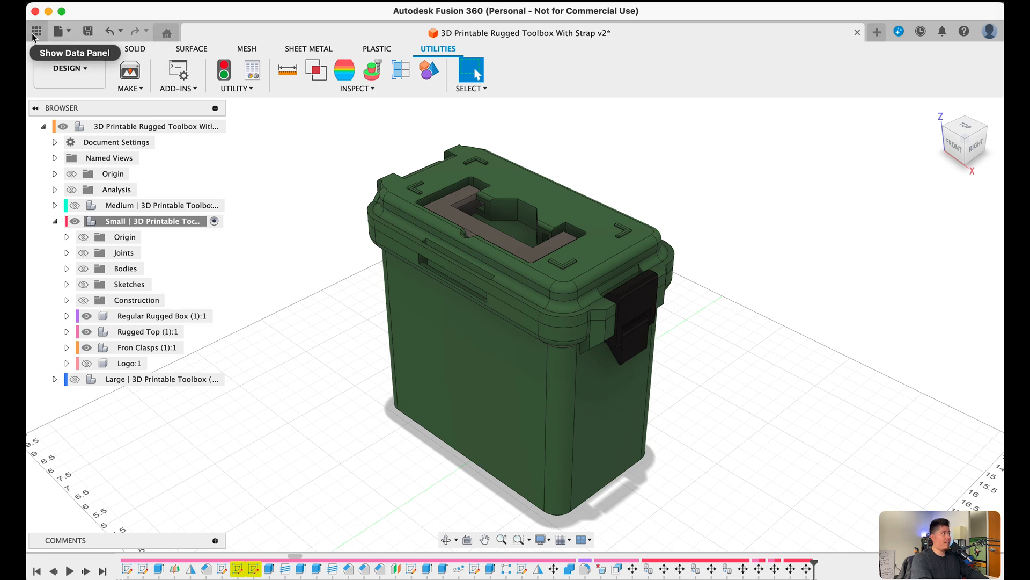
{"action": "left_click", "coordinate": [35, 31]}
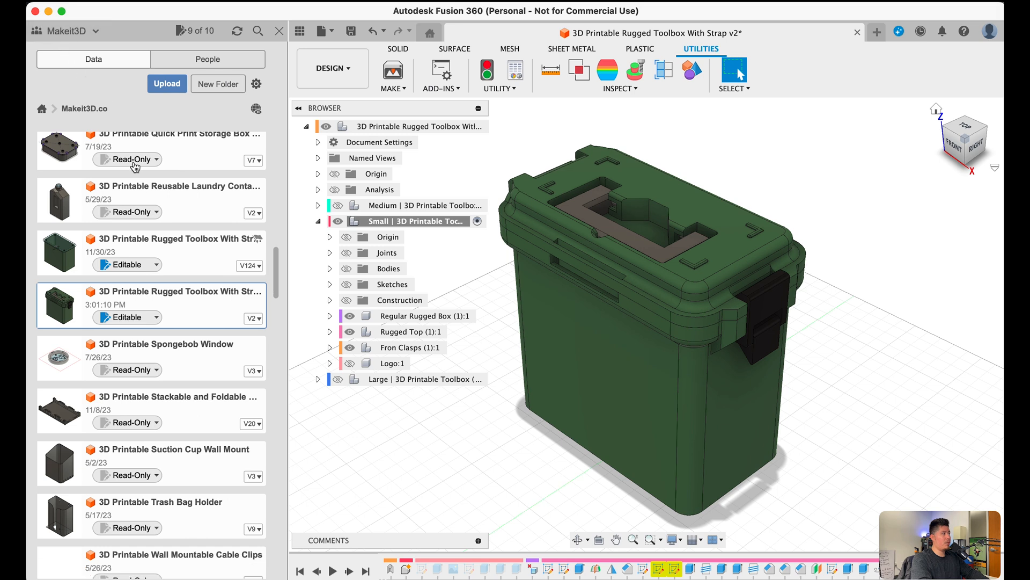
{"action": "mouse_move", "coordinate": [107, 254]}
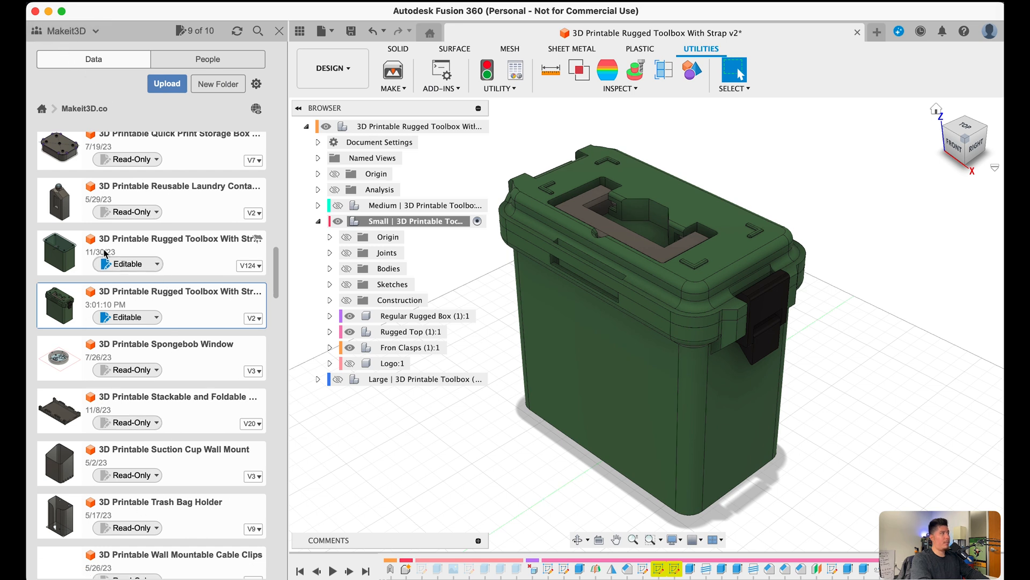
{"action": "mouse_move", "coordinate": [268, 32]}
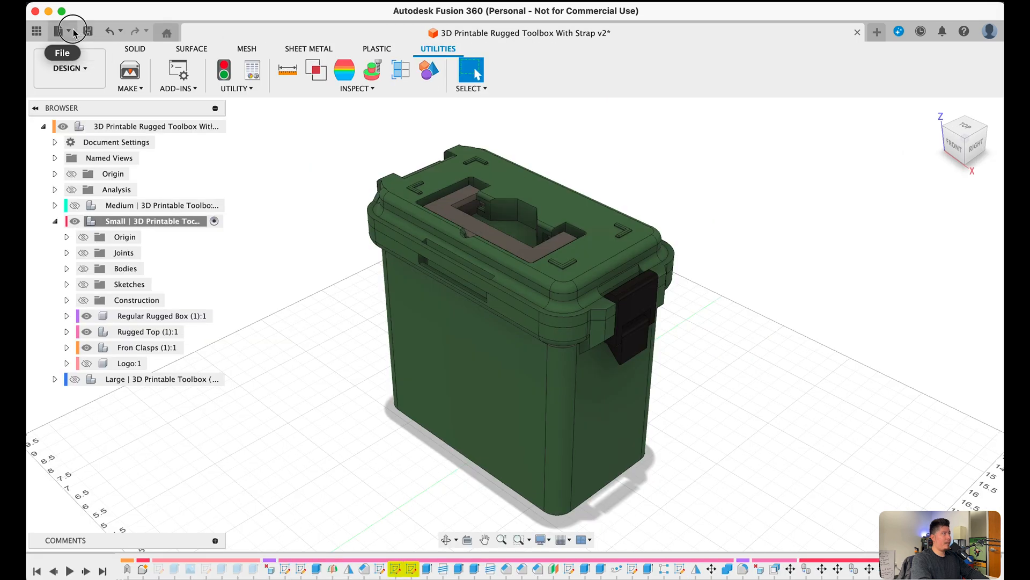
{"action": "left_click", "coordinate": [60, 31]}
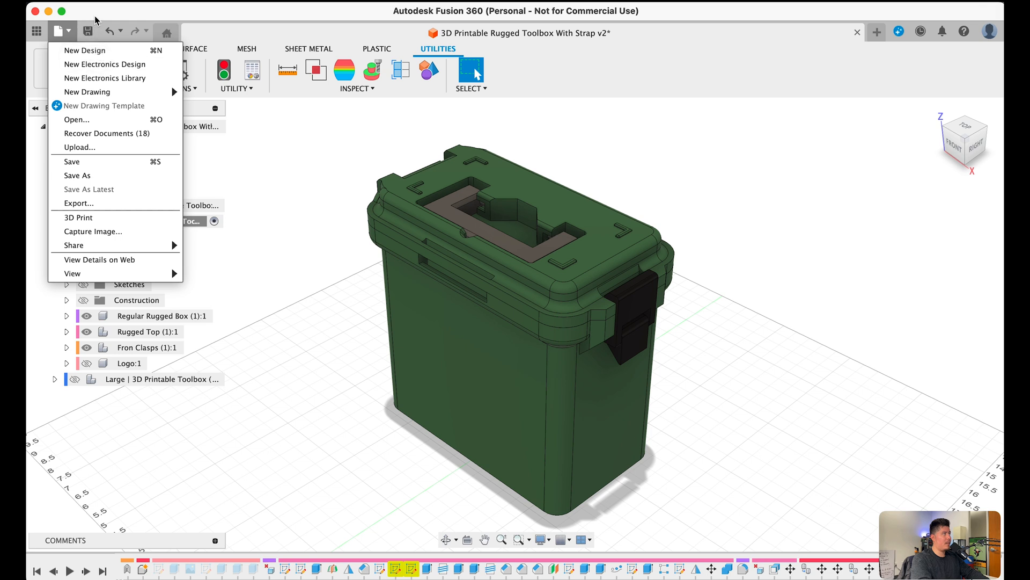
{"action": "mouse_move", "coordinate": [87, 31]}
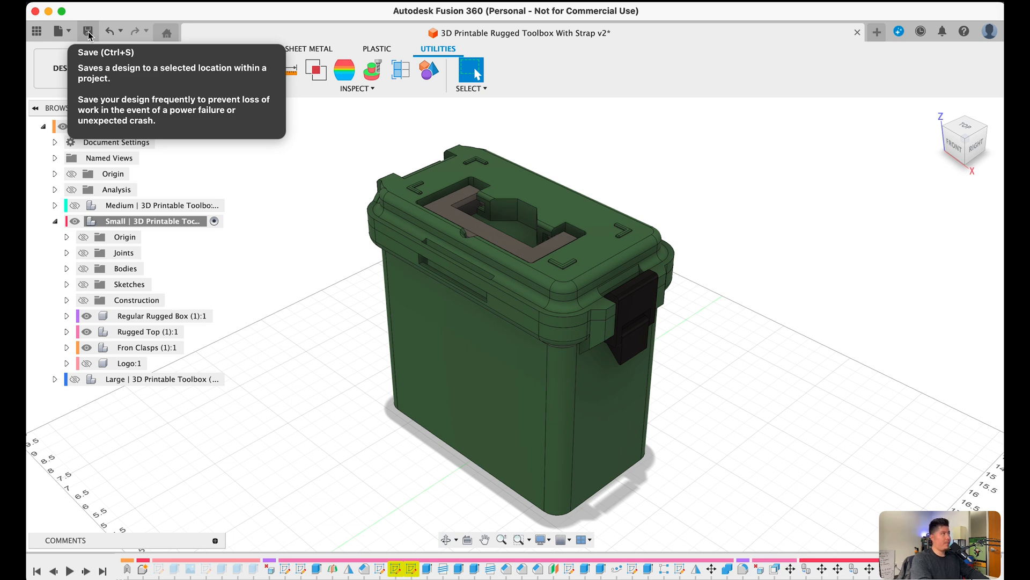
{"action": "mouse_move", "coordinate": [107, 31]}
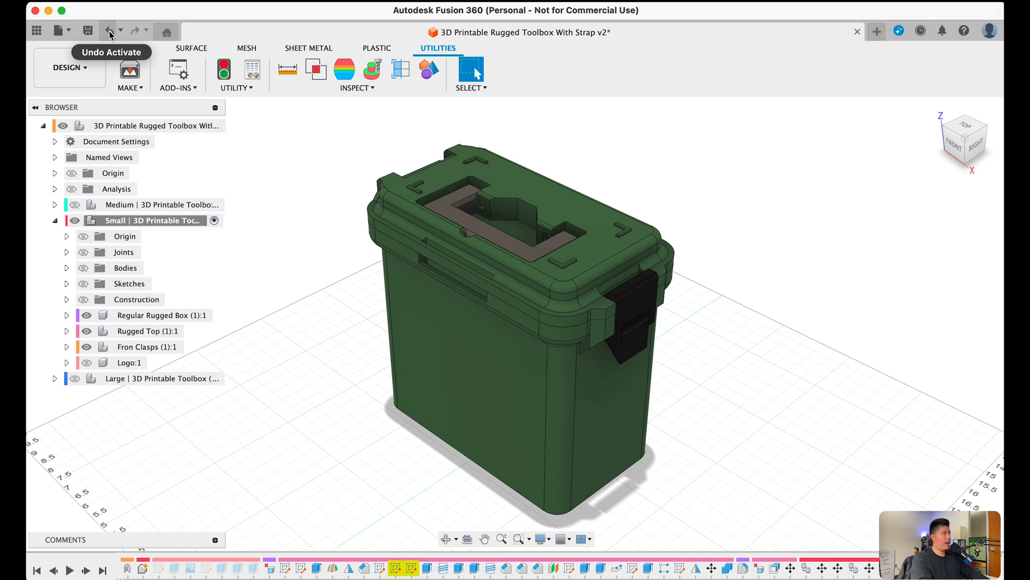
{"action": "mouse_move", "coordinate": [135, 31]}
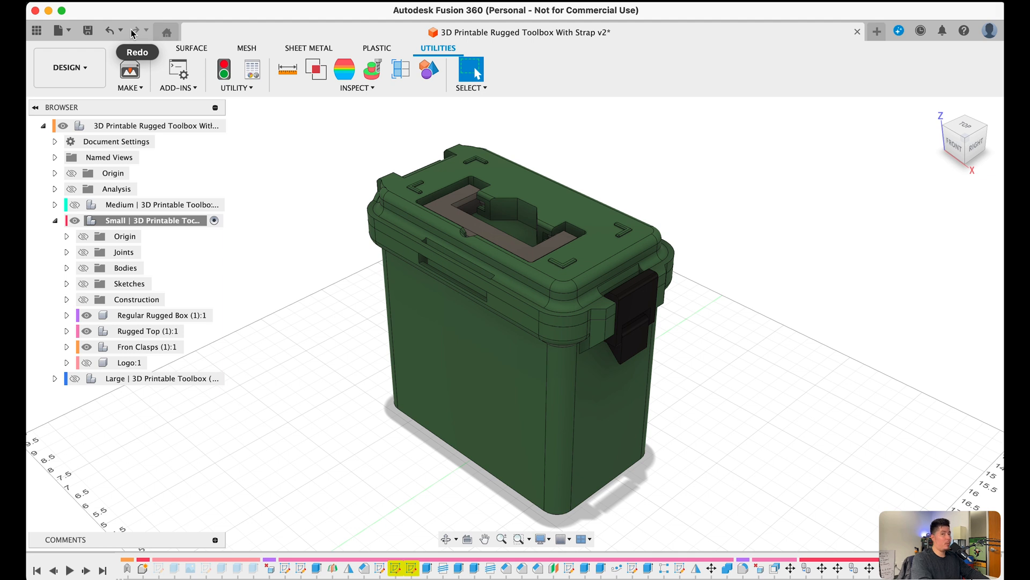
{"action": "mouse_move", "coordinate": [166, 31]}
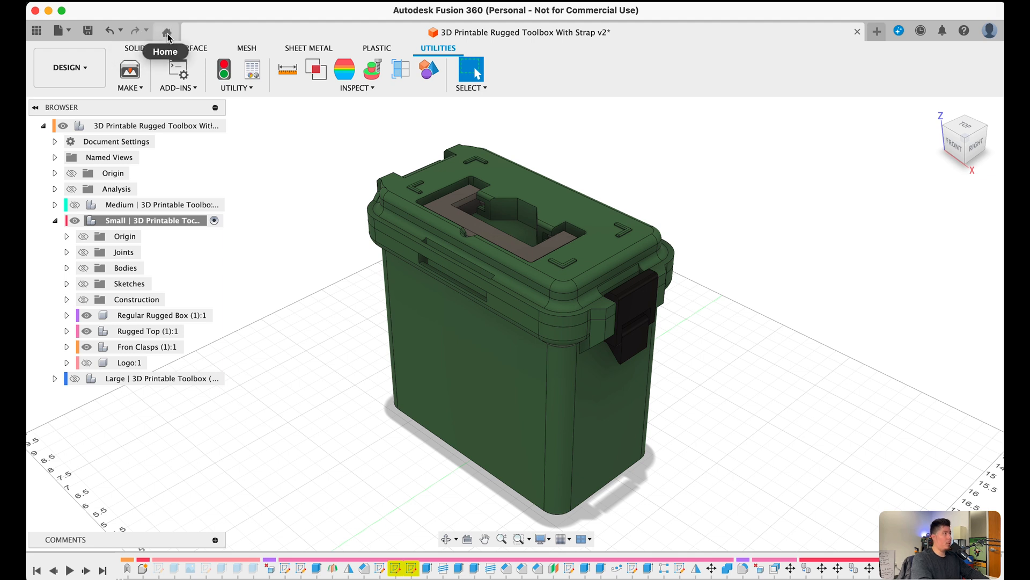
{"action": "mouse_move", "coordinate": [466, 33]}
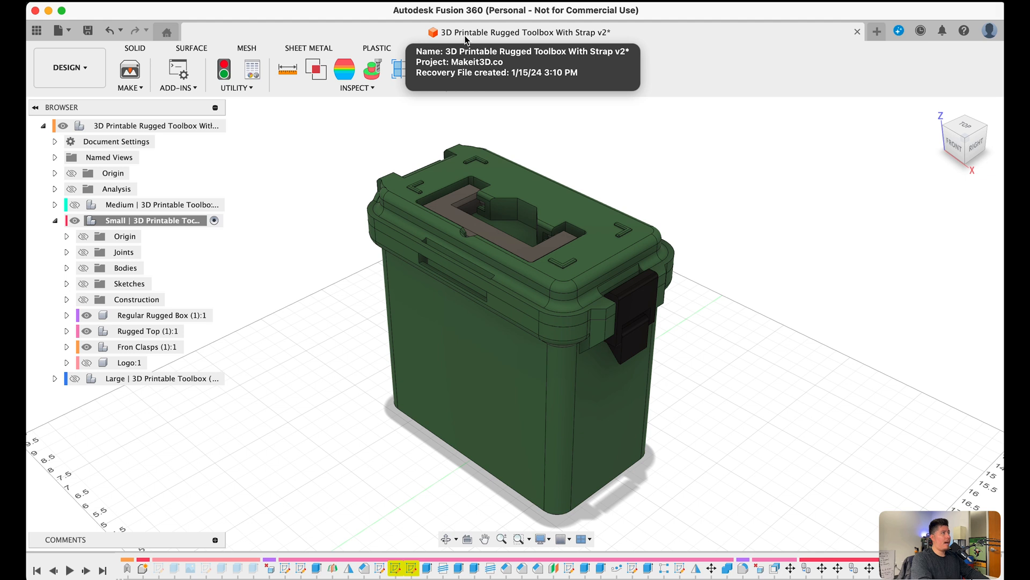
{"action": "mouse_move", "coordinate": [521, 42]}
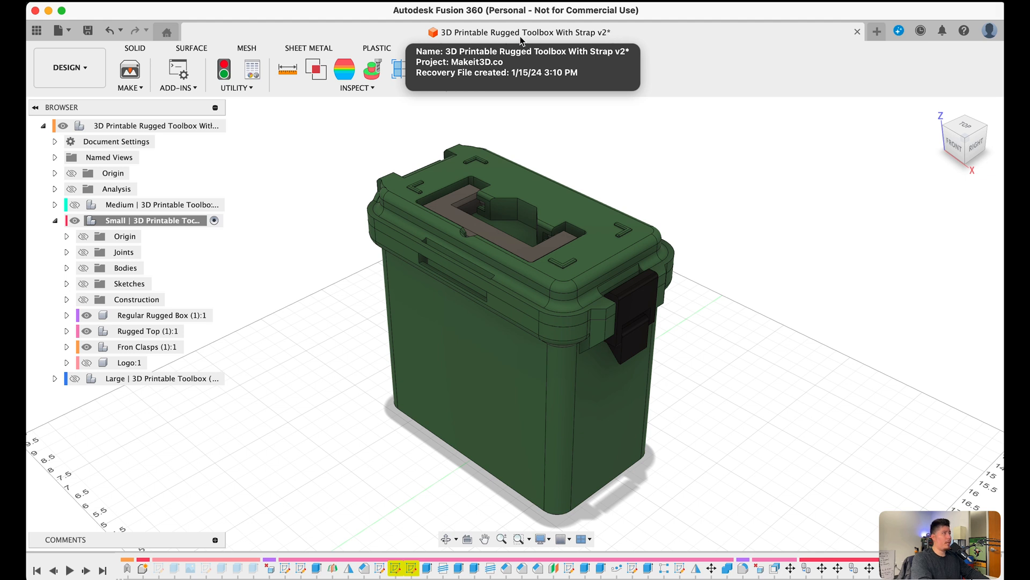
{"action": "mouse_move", "coordinate": [606, 41]}
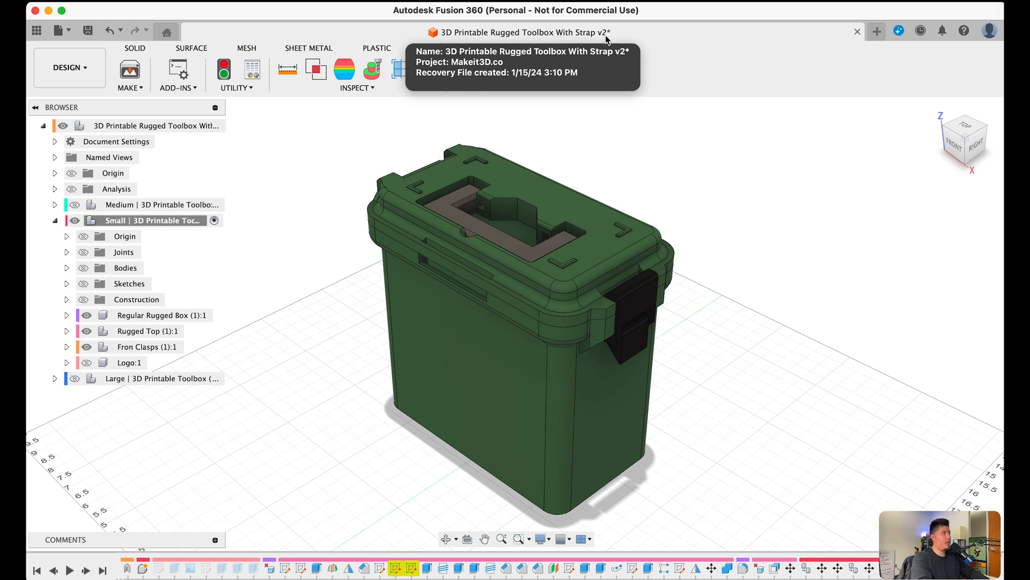
{"action": "mouse_move", "coordinate": [825, 33]}
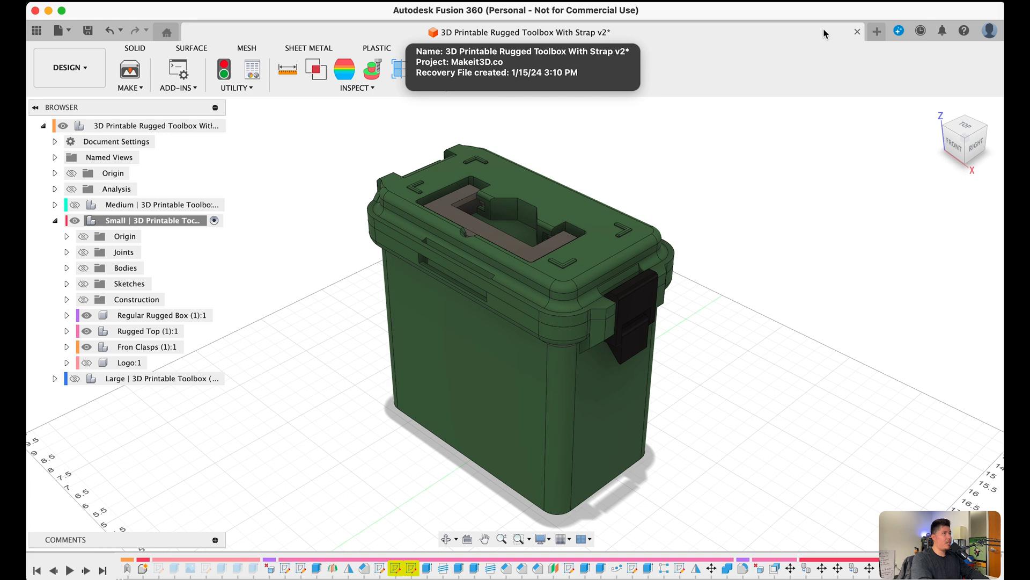
Step: Create an untitled design, visit the toolbox tab, then return to Untitled
{"action": "left_click", "coordinate": [876, 31]}
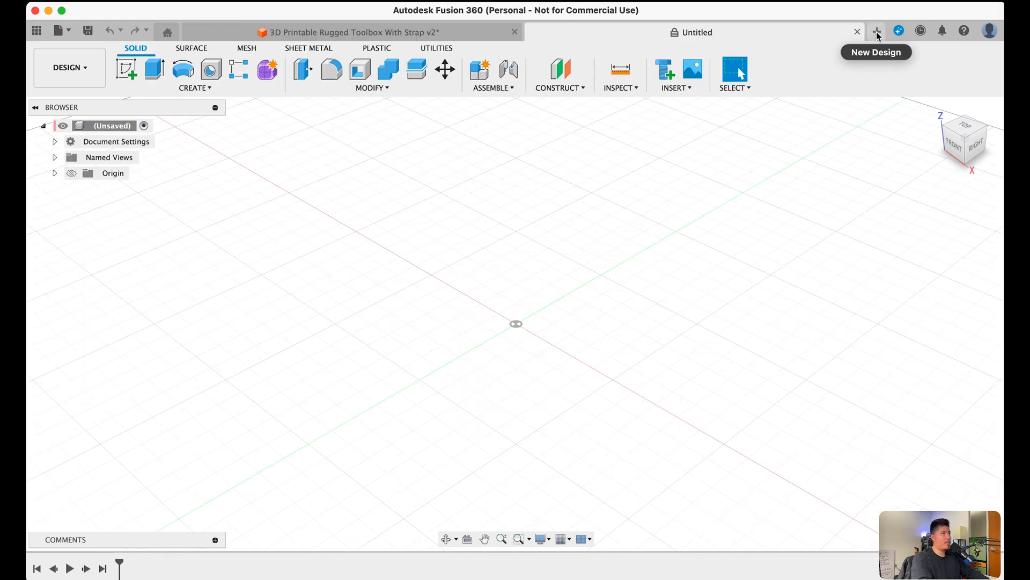
{"action": "mouse_move", "coordinate": [419, 317]}
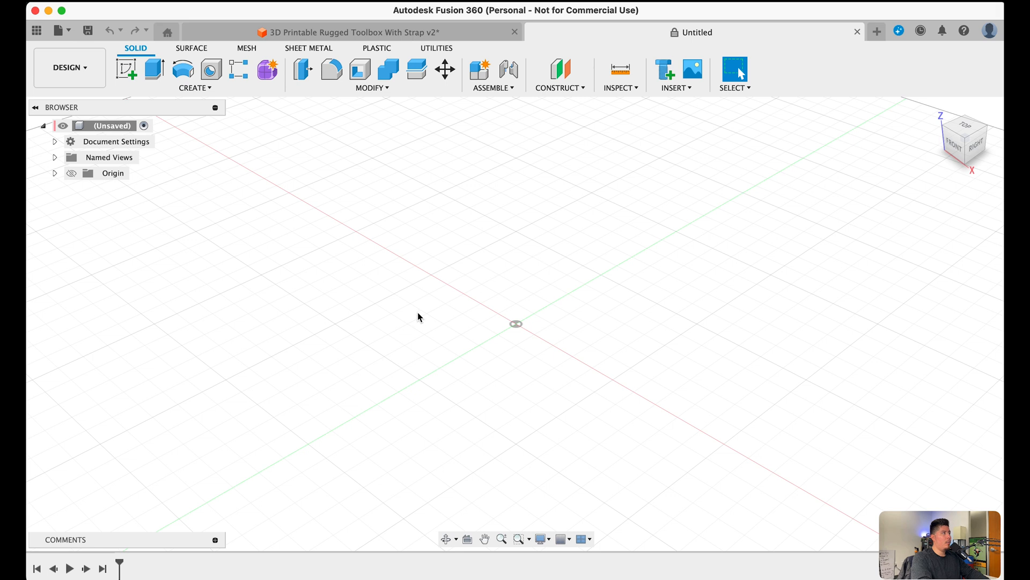
{"action": "left_click", "coordinate": [436, 47]}
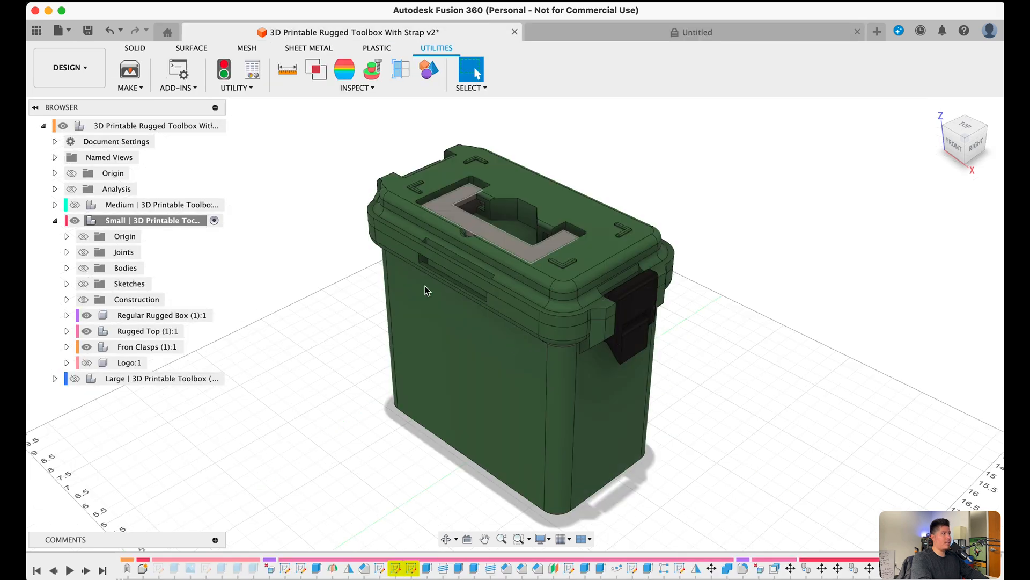
{"action": "left_click", "coordinate": [697, 32]}
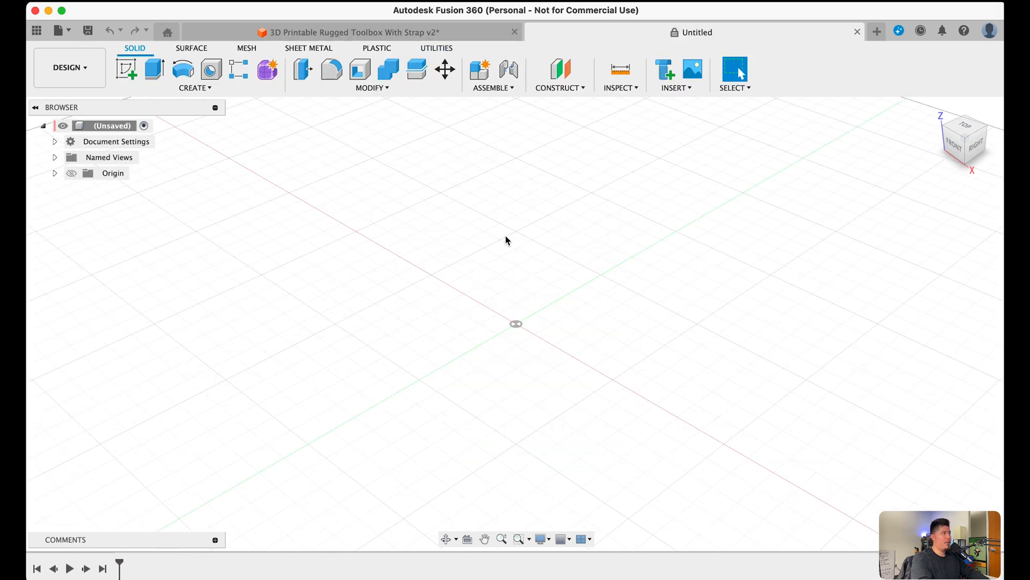
{"action": "mouse_move", "coordinate": [468, 325]}
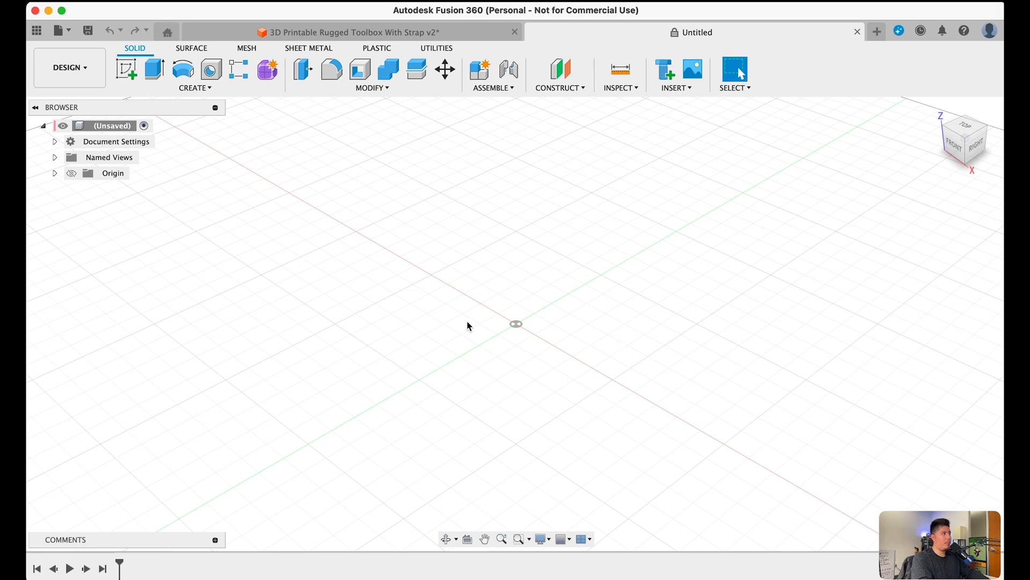
{"action": "mouse_move", "coordinate": [788, 106]}
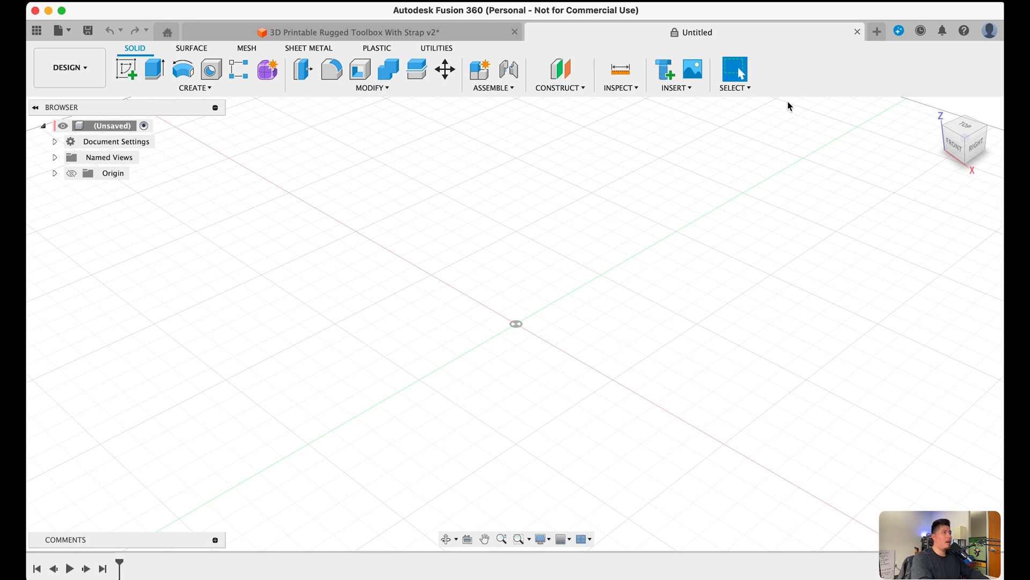
{"action": "mouse_move", "coordinate": [899, 31]}
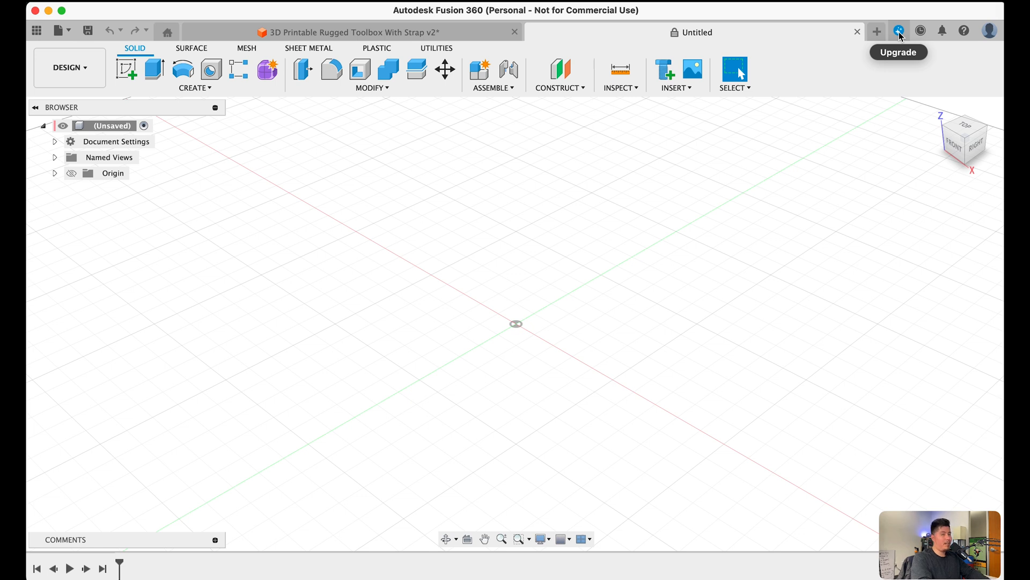
{"action": "mouse_move", "coordinate": [920, 30]}
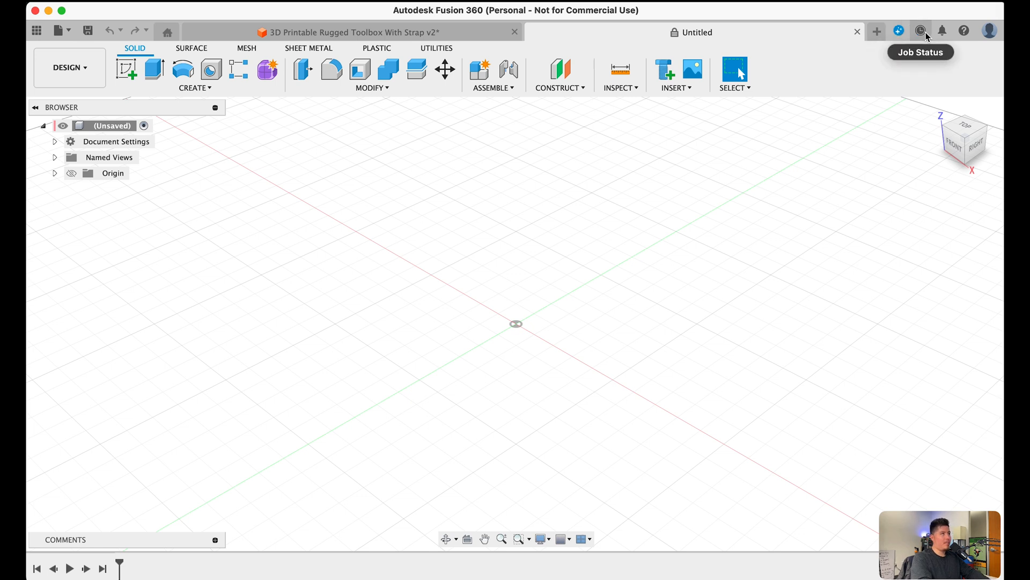
{"action": "mouse_move", "coordinate": [964, 30]}
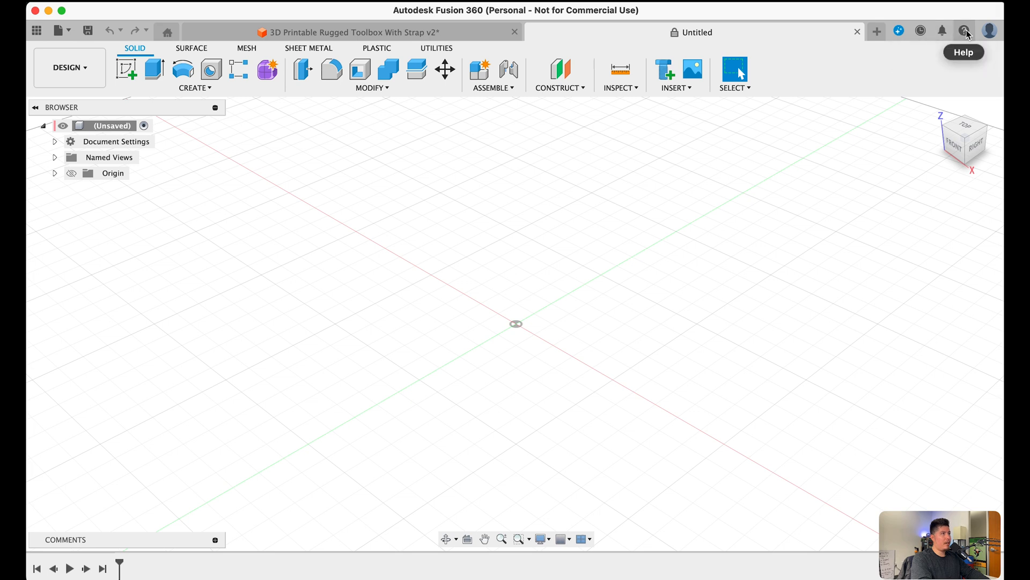
{"action": "mouse_move", "coordinate": [843, 162]}
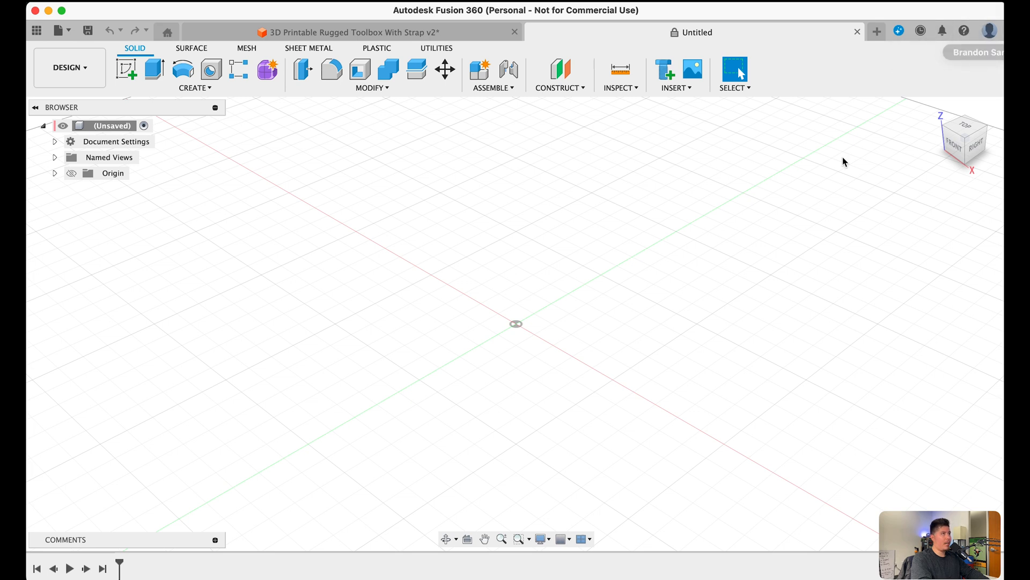
{"action": "mouse_move", "coordinate": [547, 332]}
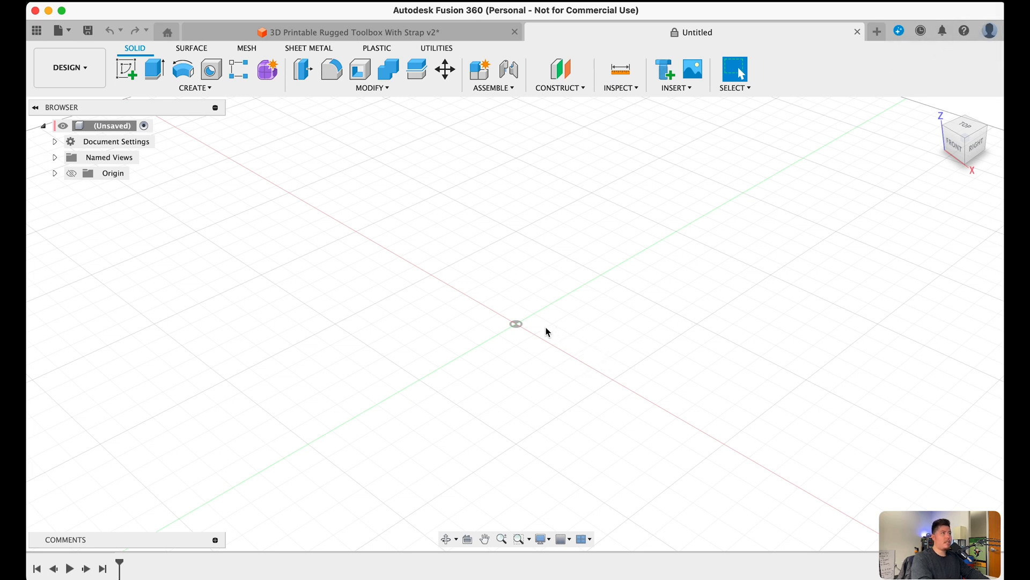